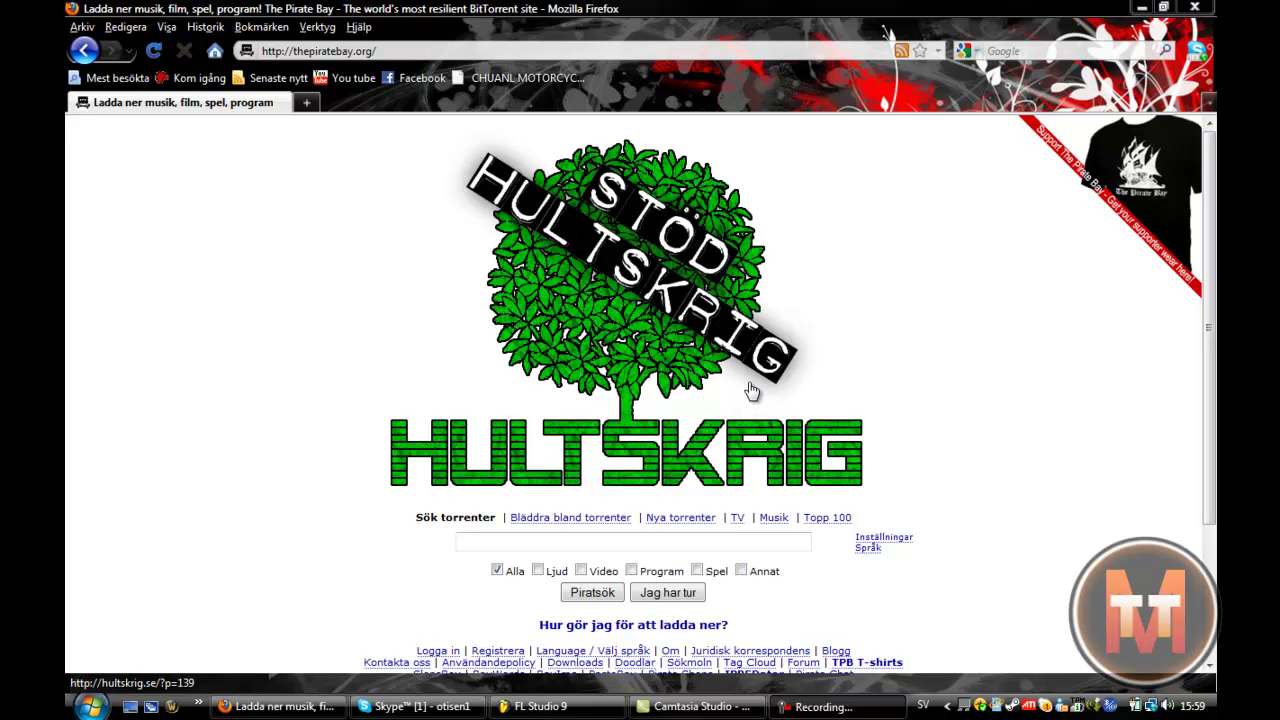
{"action": "mouse_move", "coordinate": [756, 388]}
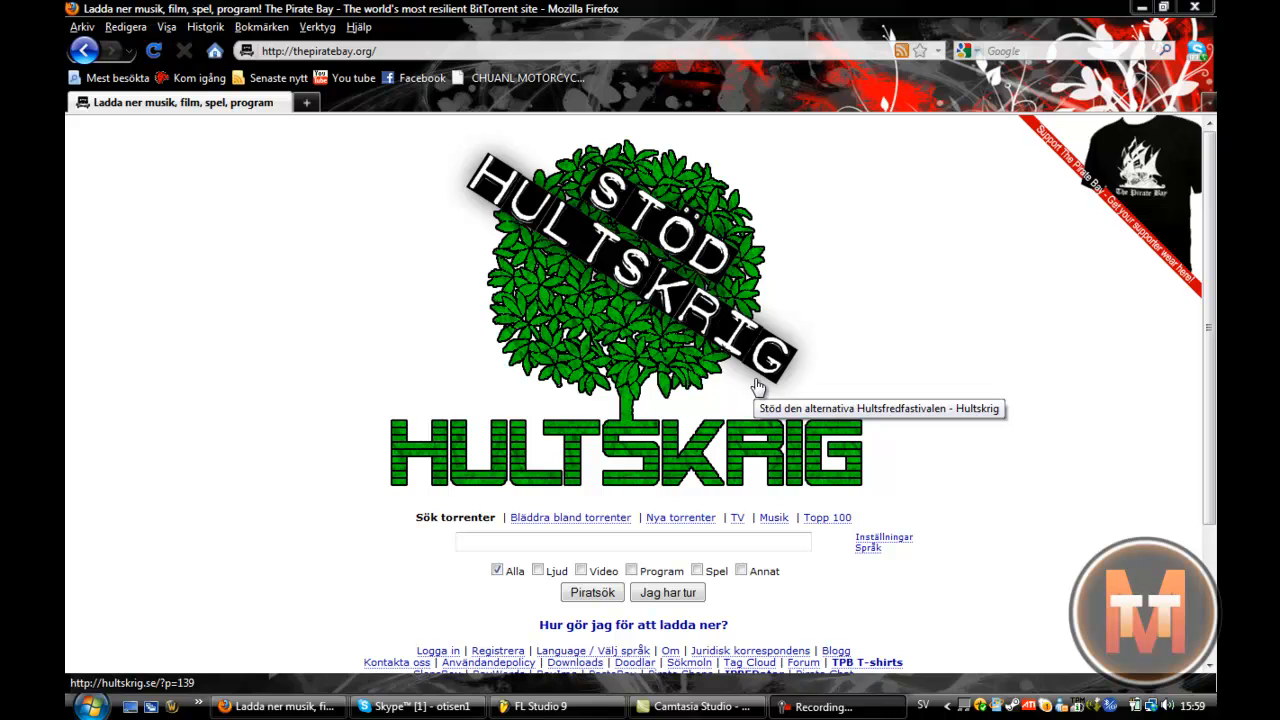
{"action": "mouse_move", "coordinate": [746, 388]}
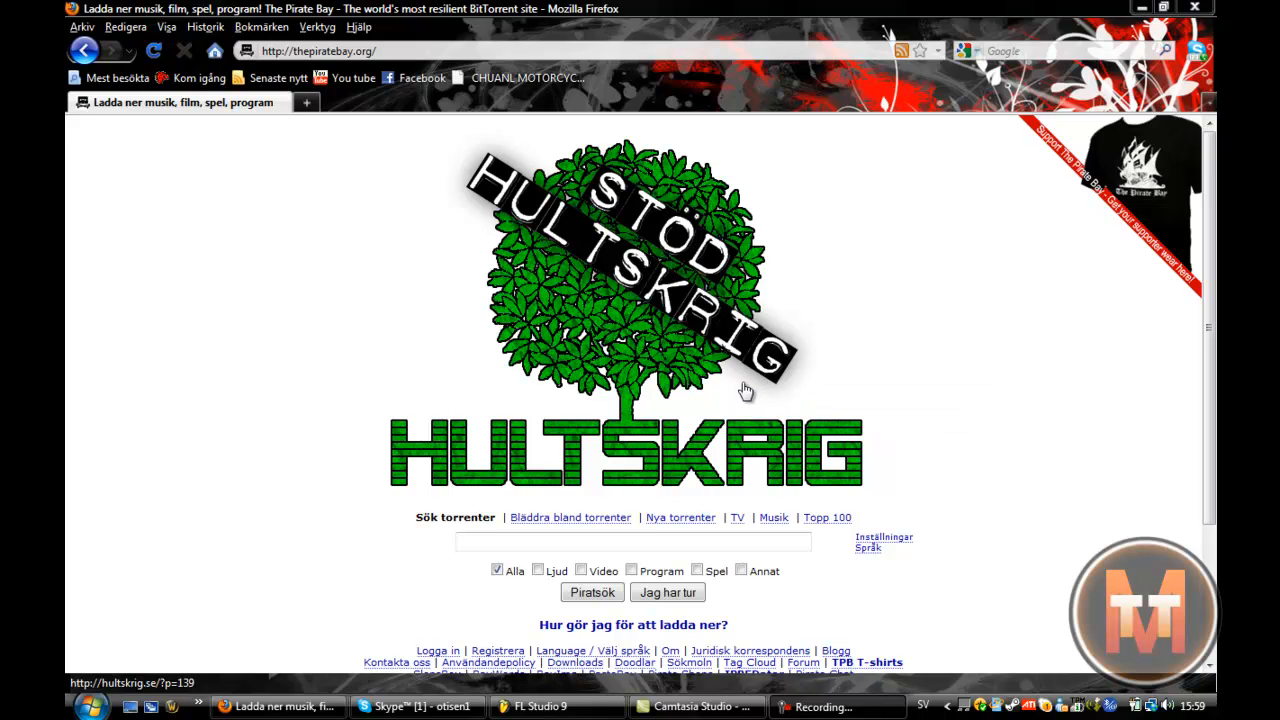
{"action": "mouse_move", "coordinate": [752, 396]}
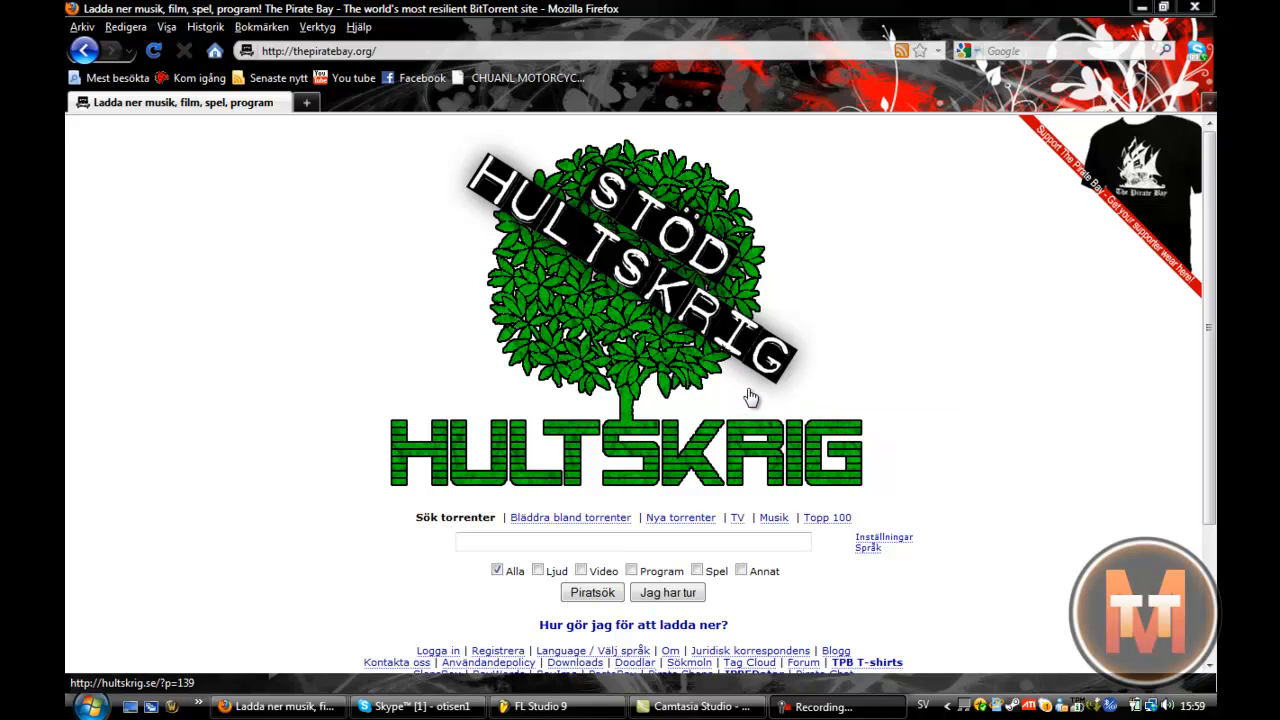
{"action": "mouse_move", "coordinate": [732, 452]}
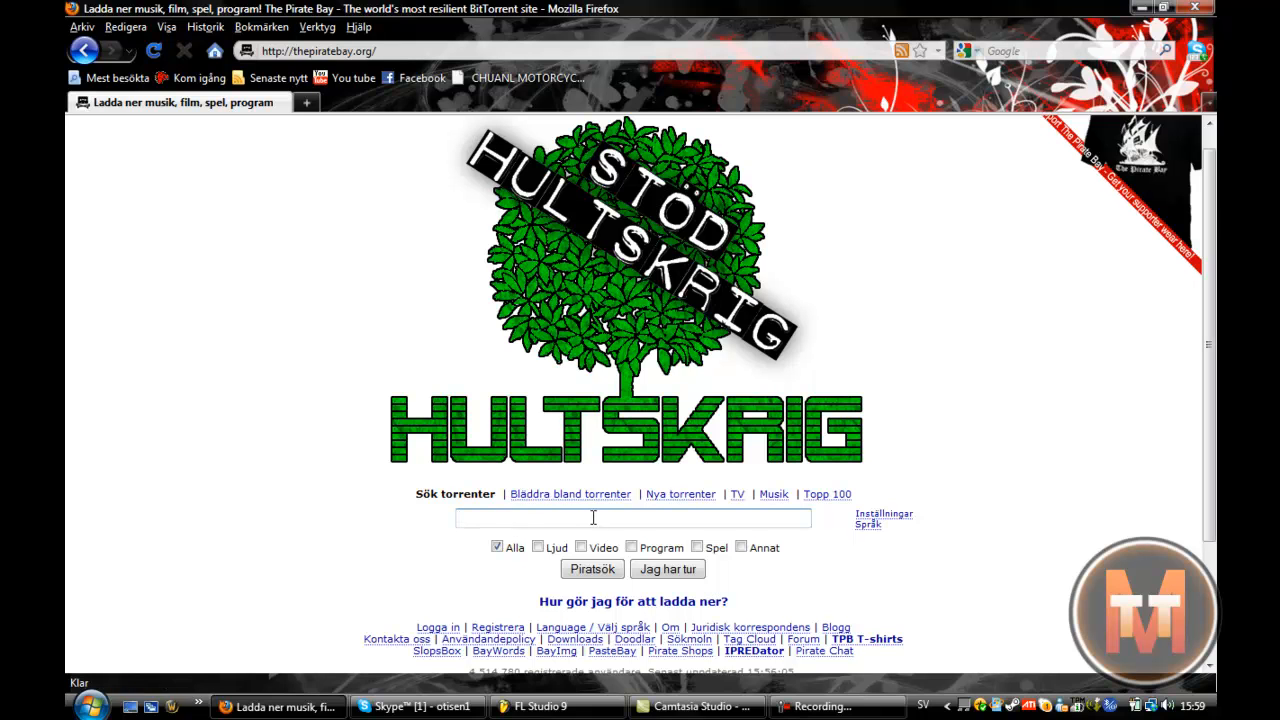
{"action": "mouse_move", "coordinate": [628, 392]}
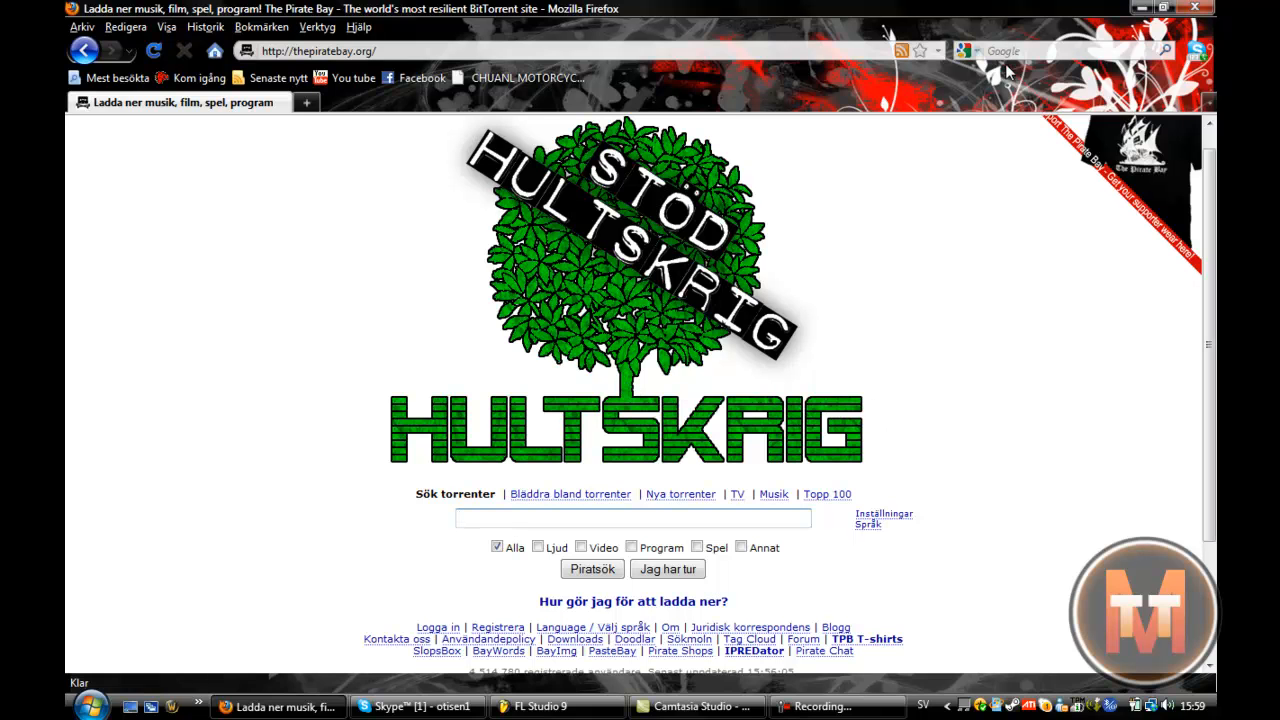
{"action": "mouse_move", "coordinate": [630, 408]}
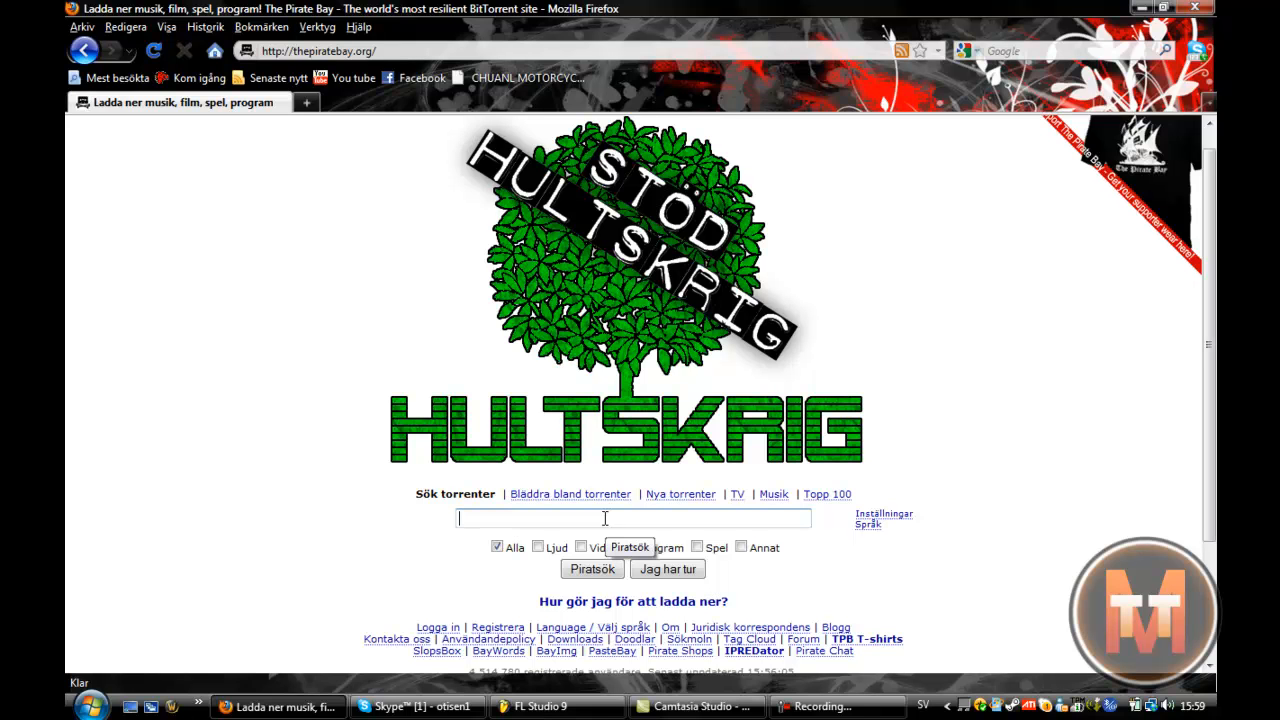
Search The Pirate Bay torrents for 'nexus 2' using the Piratsök button.
{"action": "type", "text": "nexus 2"}
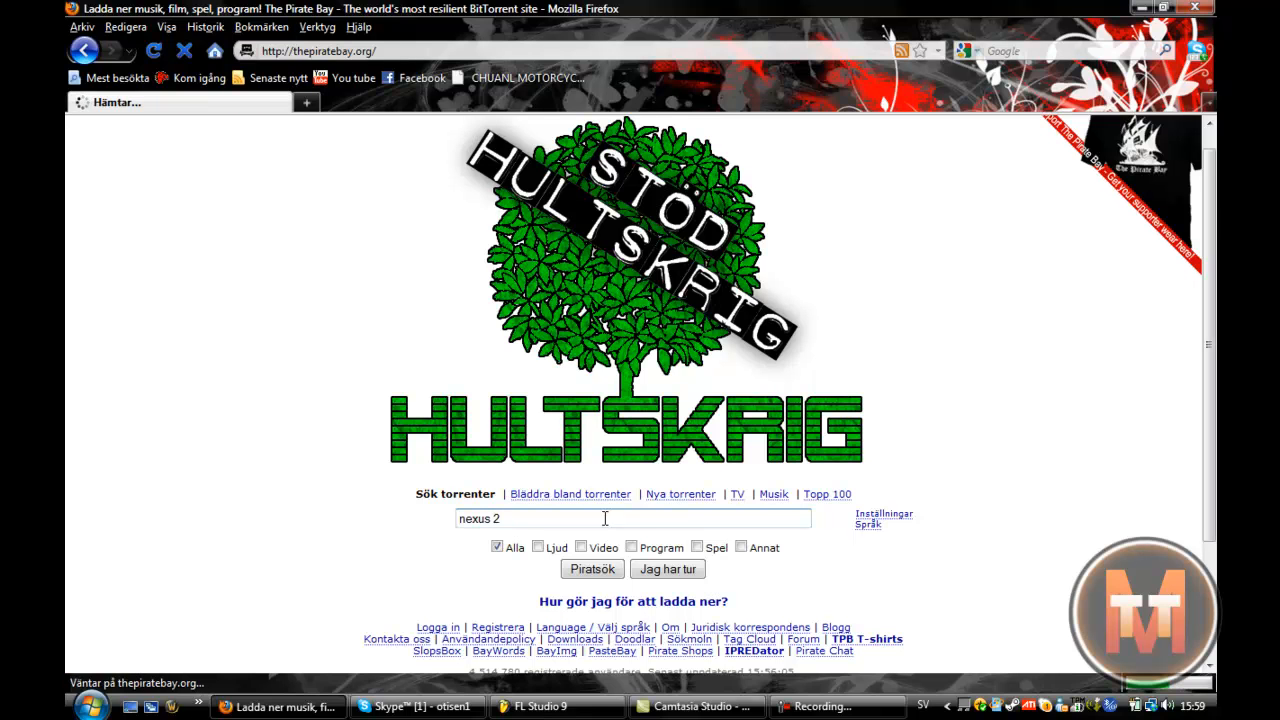
{"action": "mouse_move", "coordinate": [636, 490]}
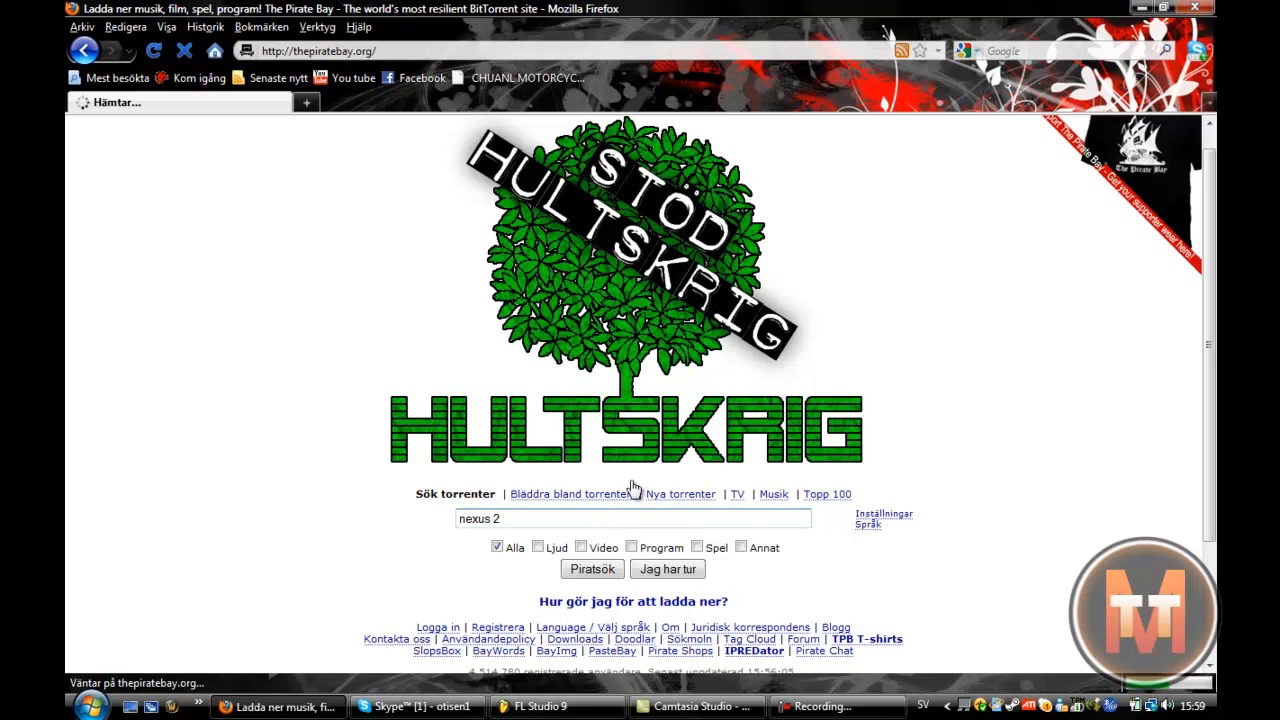
{"action": "left_click", "coordinate": [592, 568]}
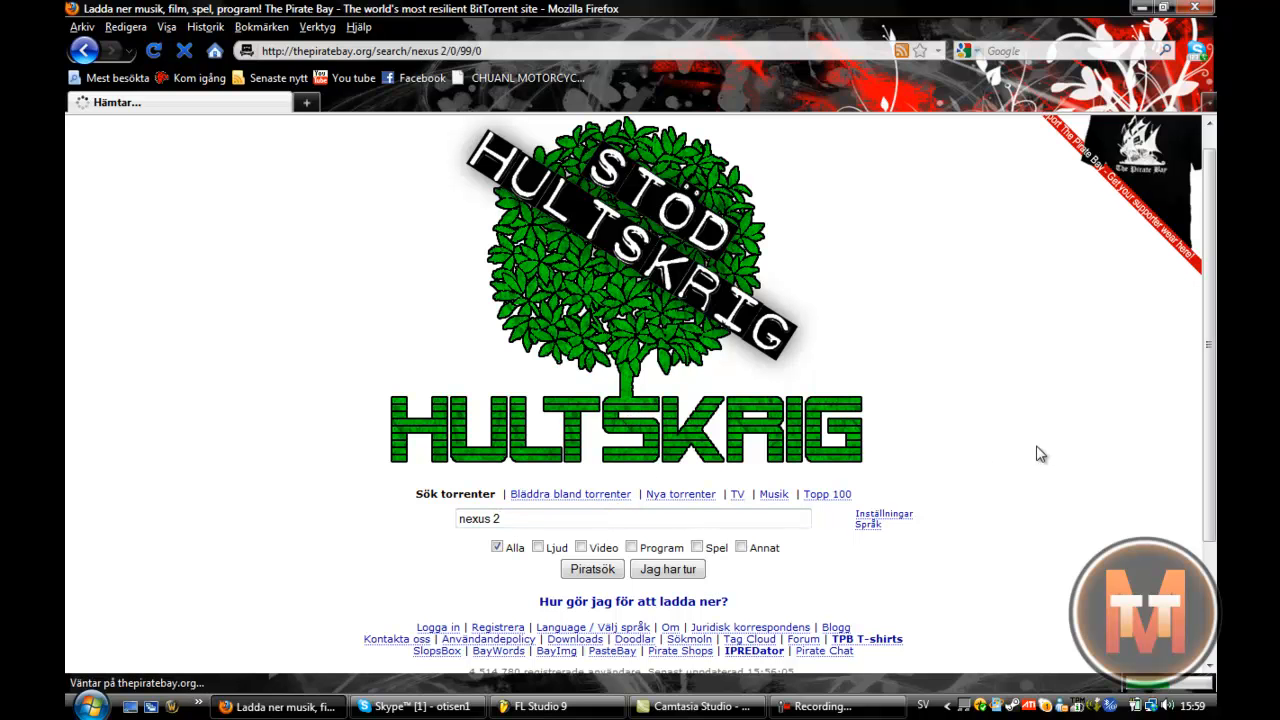
Sort the nexus 2 results by seeders, putting ReFX Nexus v2.2 Team Air VSTi on top.
{"action": "left_click", "coordinate": [592, 568]}
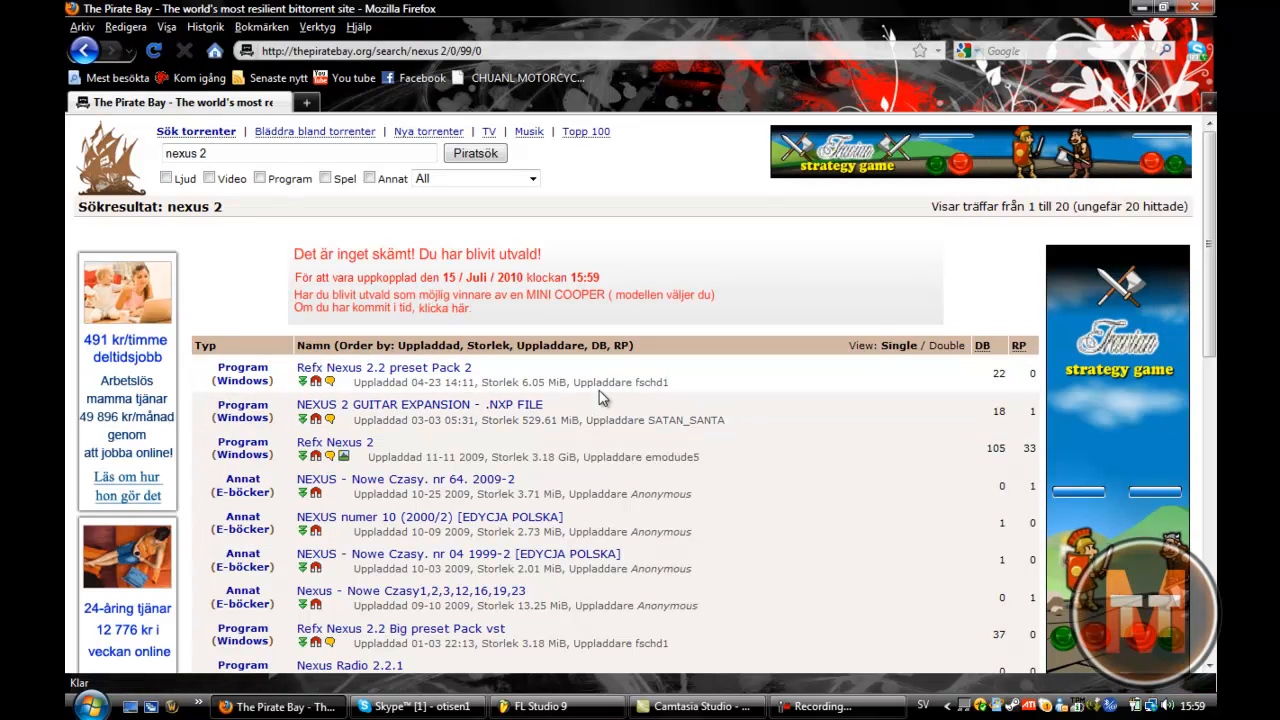
{"action": "scroll", "scroll_direction": "down", "scroll_amount": 3}
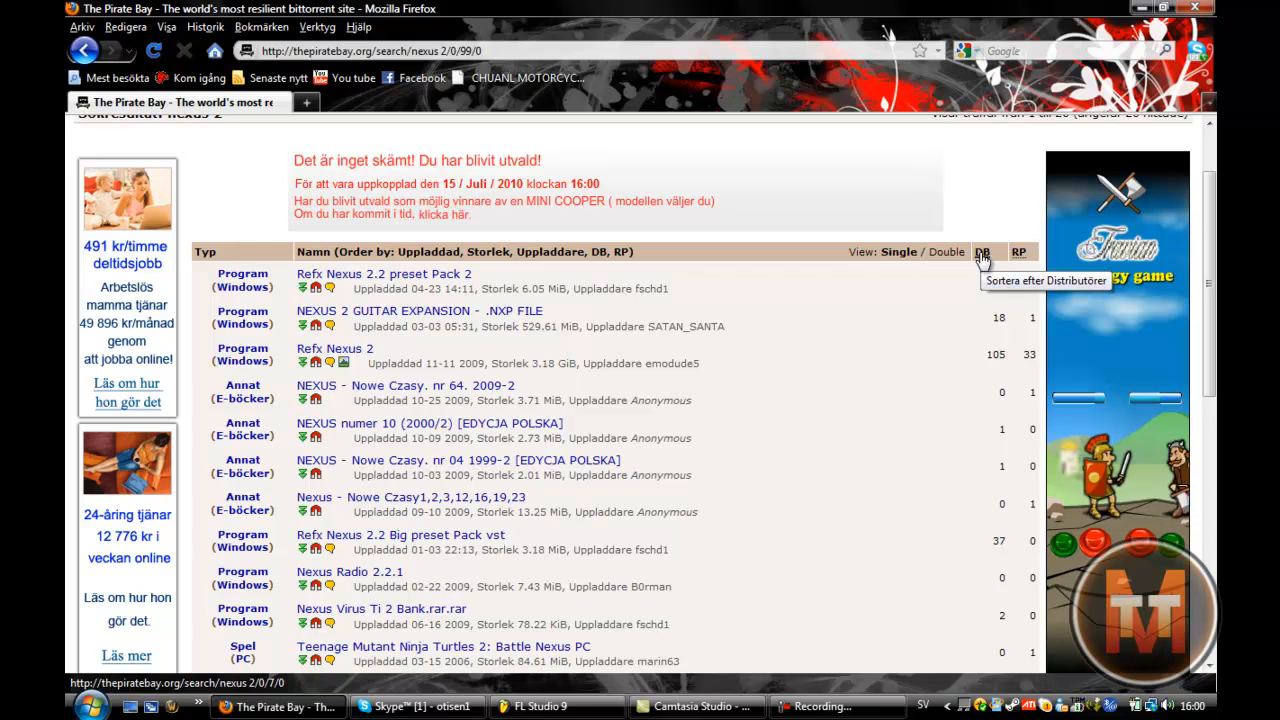
{"action": "left_click", "coordinate": [984, 252]}
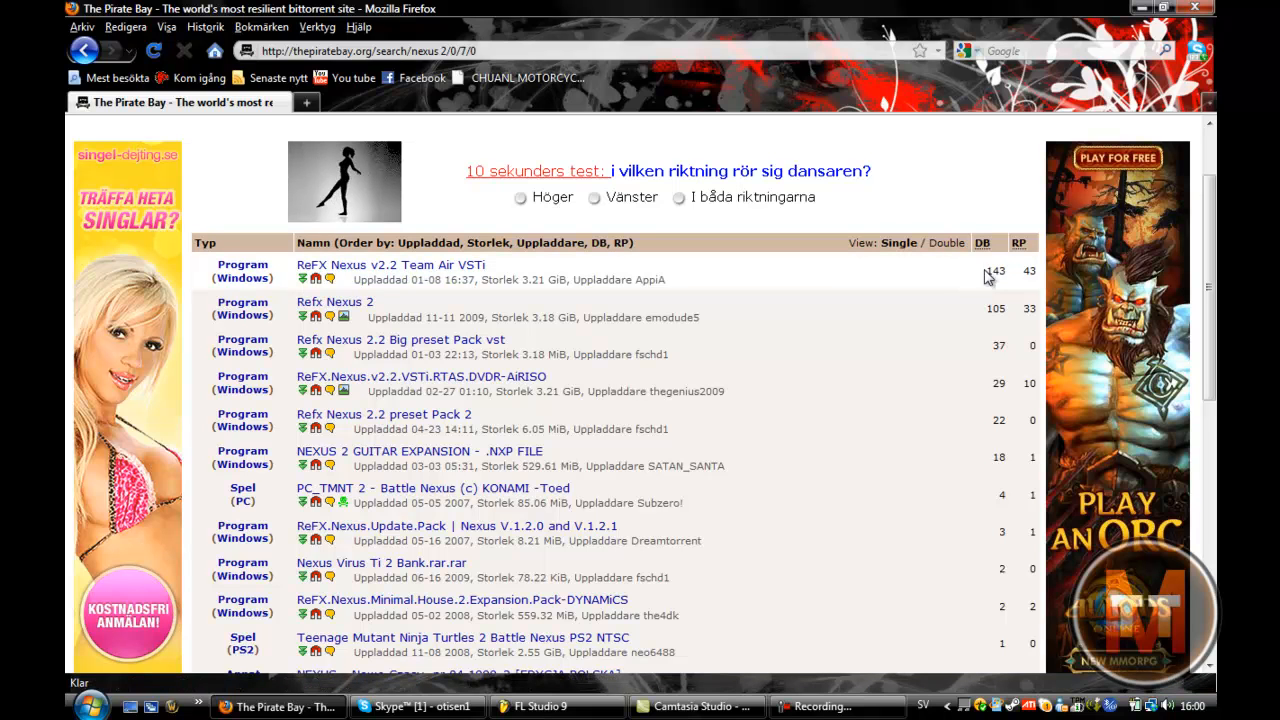
{"action": "mouse_move", "coordinate": [344, 272]}
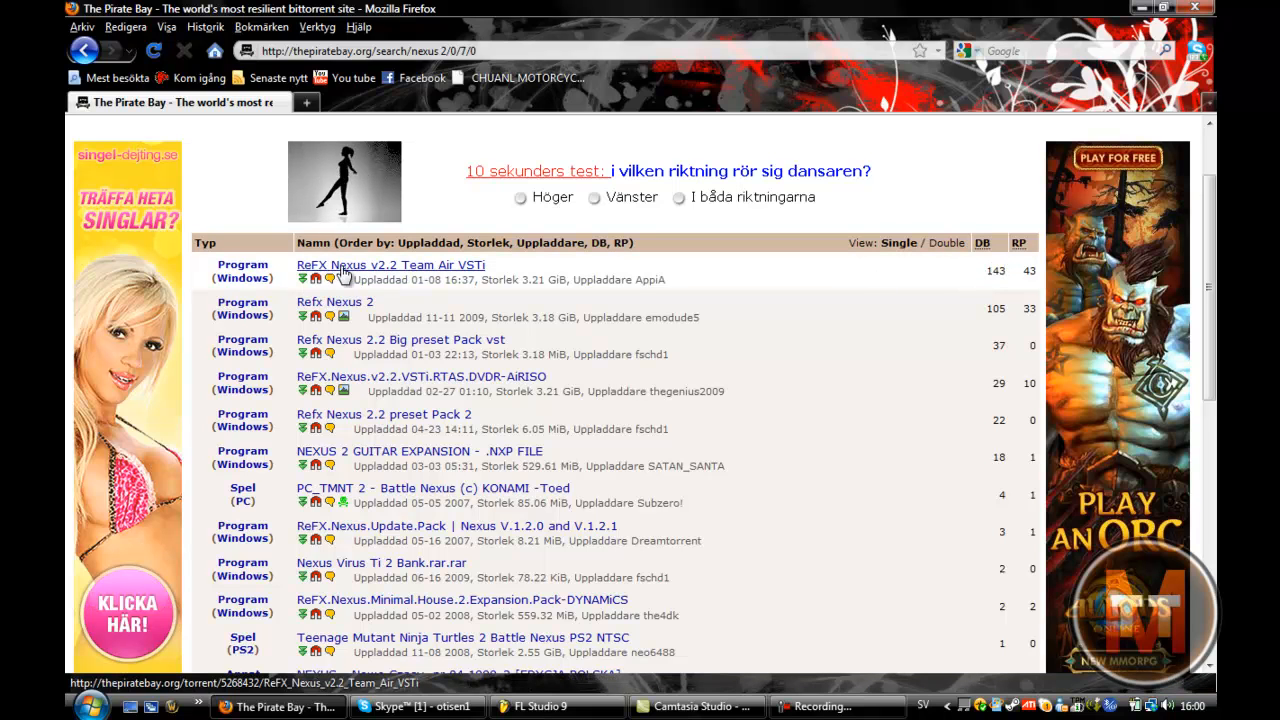
{"action": "mouse_move", "coordinate": [388, 276]}
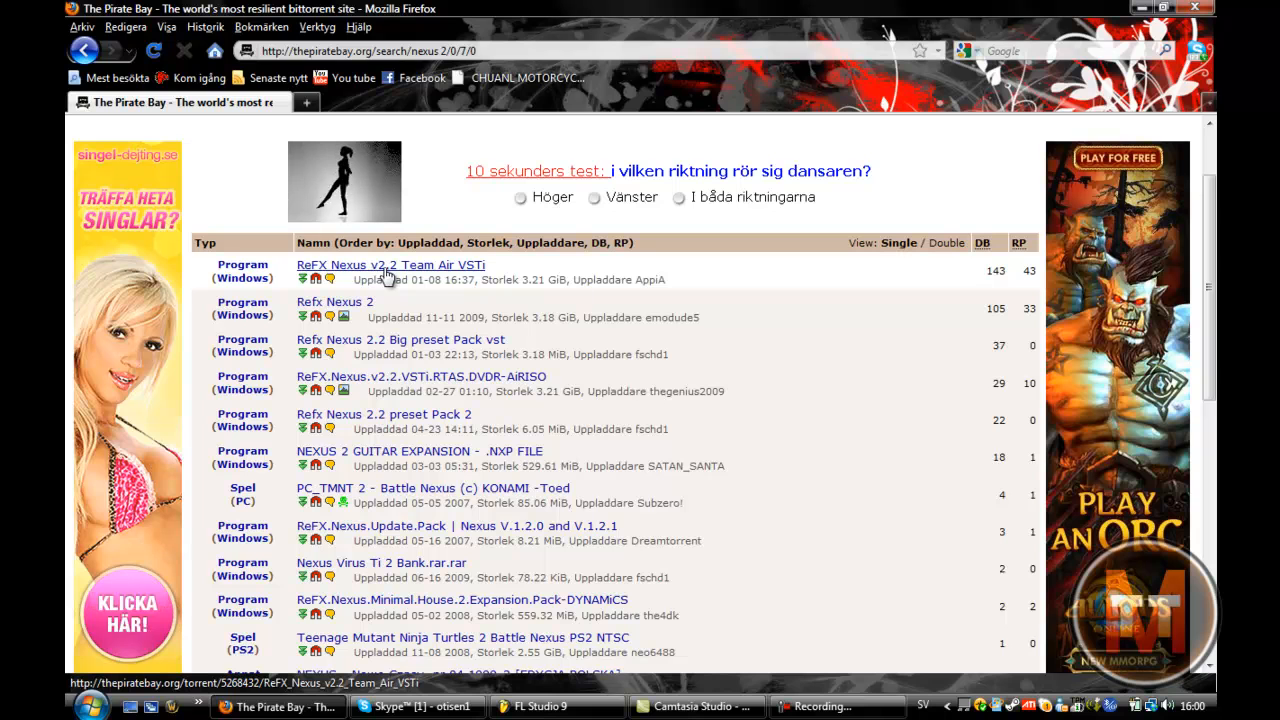
{"action": "mouse_move", "coordinate": [480, 272]}
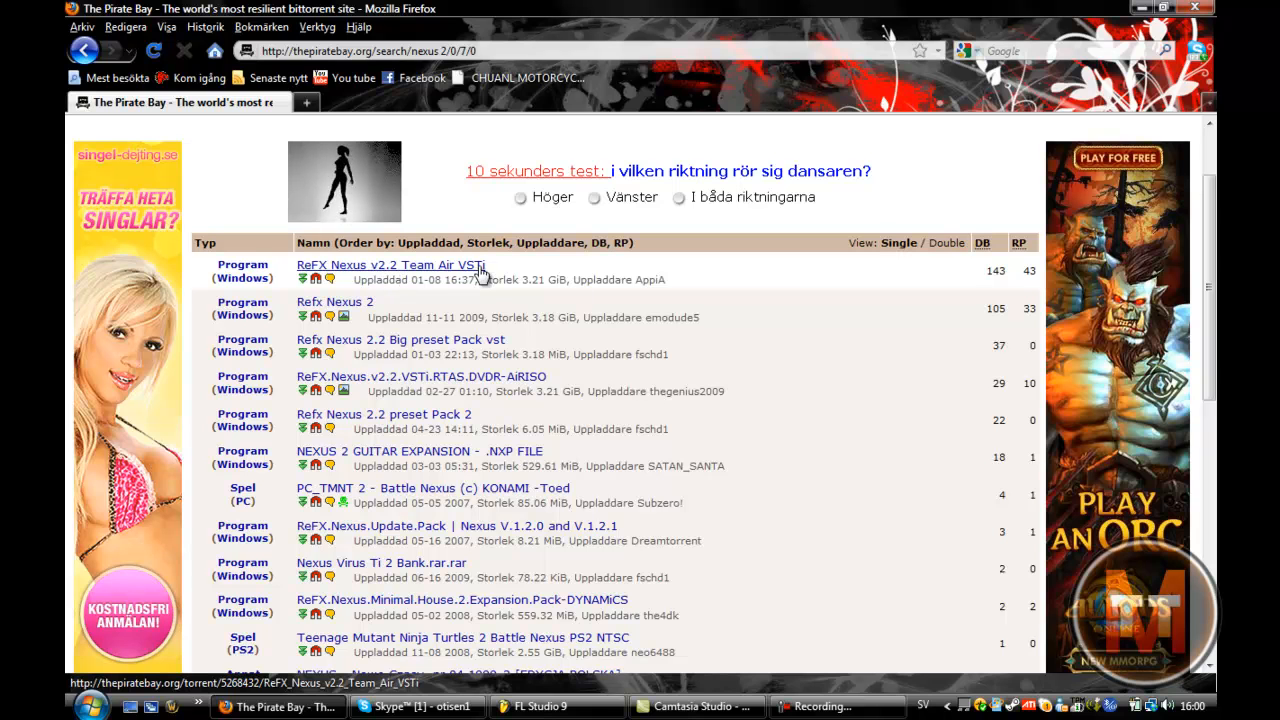
View the ReFX Nexus v2.2 Team Air VSTi torrent's description and user comments.
{"action": "left_click", "coordinate": [388, 264]}
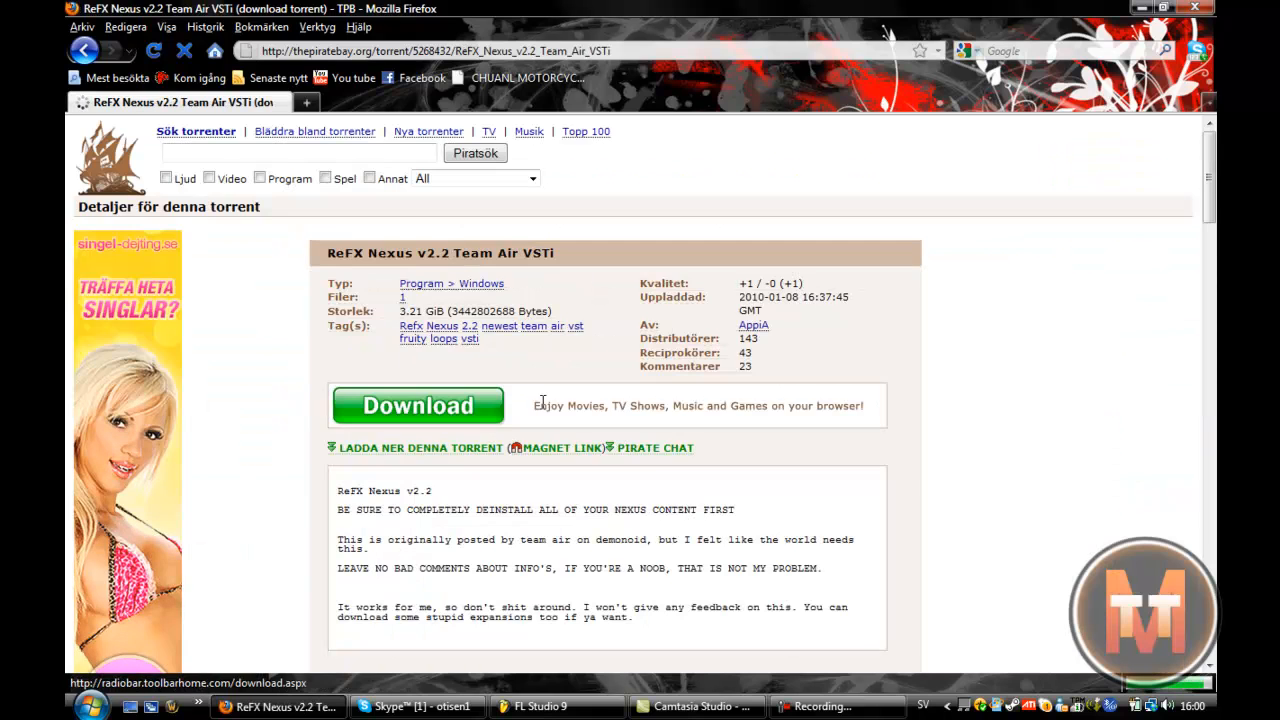
{"action": "scroll", "scroll_direction": "down", "scroll_amount": 3}
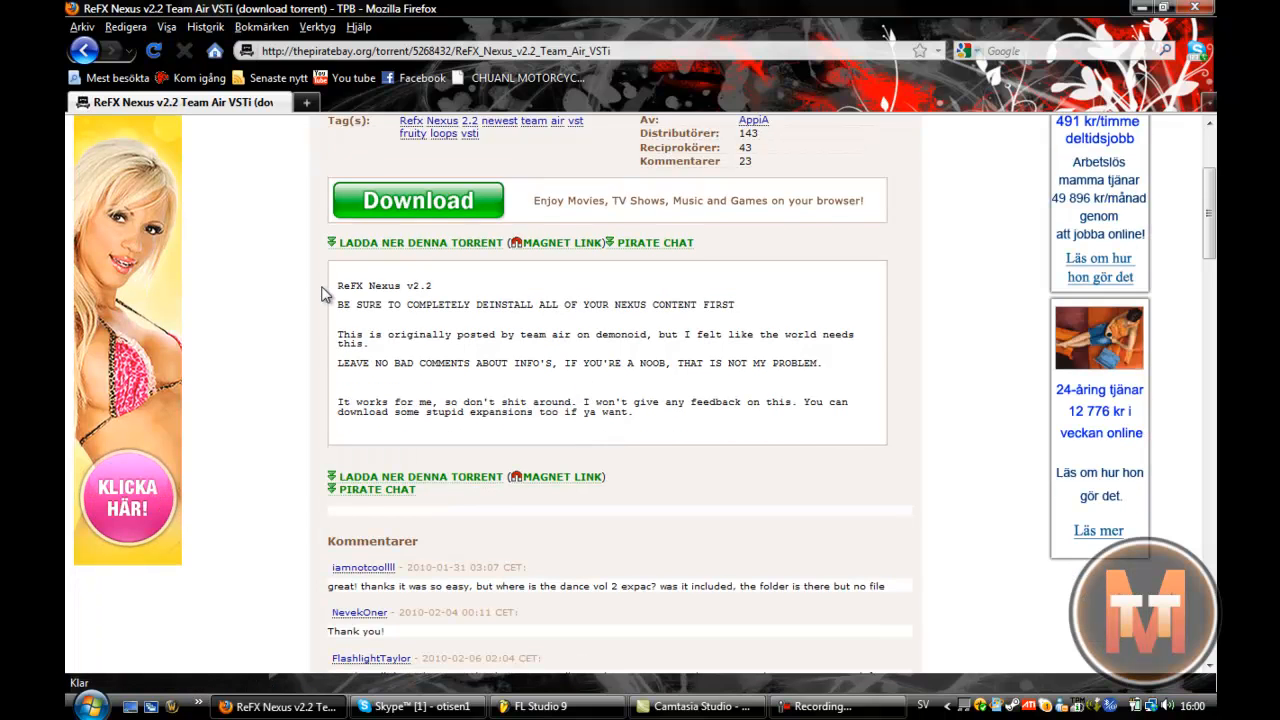
{"action": "scroll", "scroll_direction": "down", "scroll_amount": 3}
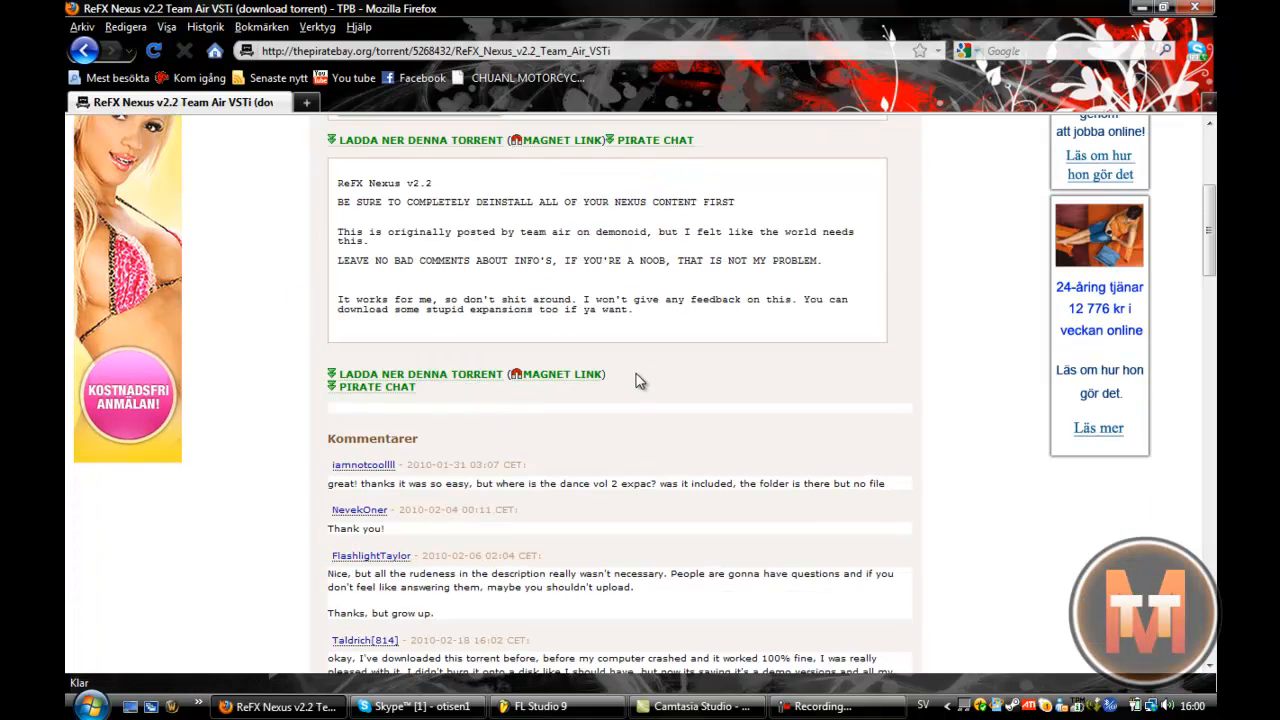
{"action": "scroll", "scroll_direction": "down", "scroll_amount": 3}
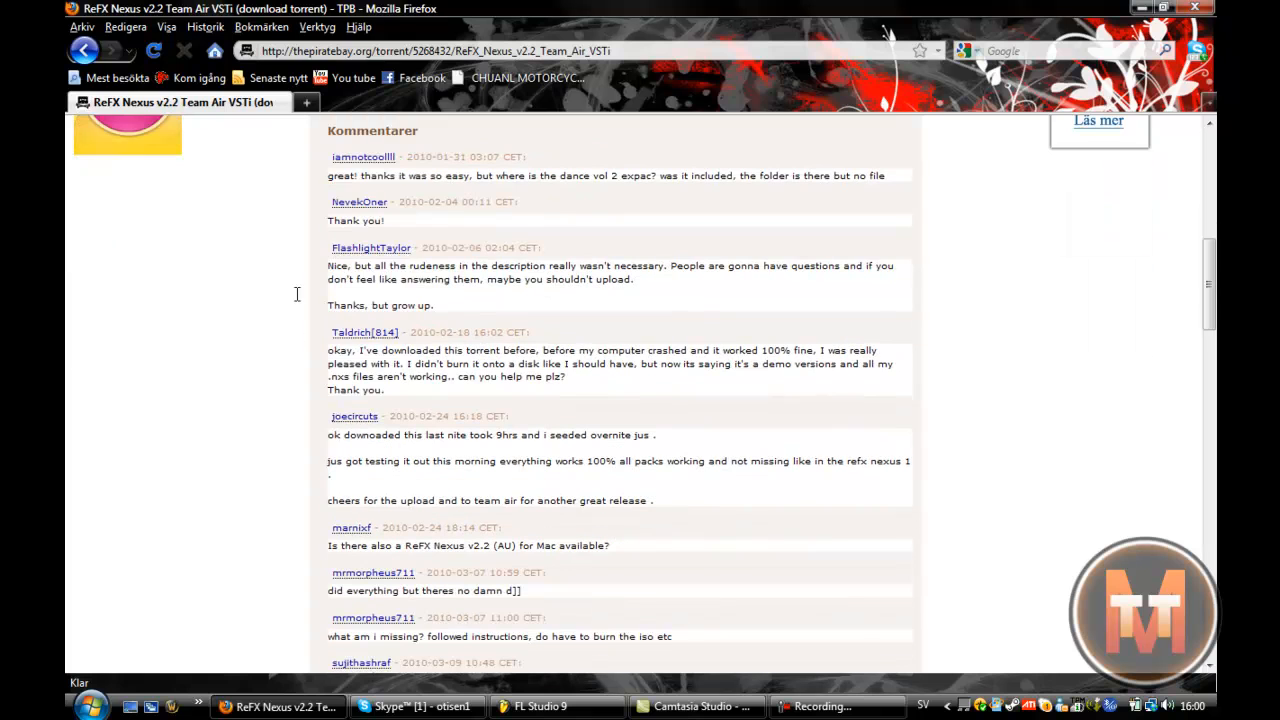
{"action": "mouse_move", "coordinate": [458, 300]}
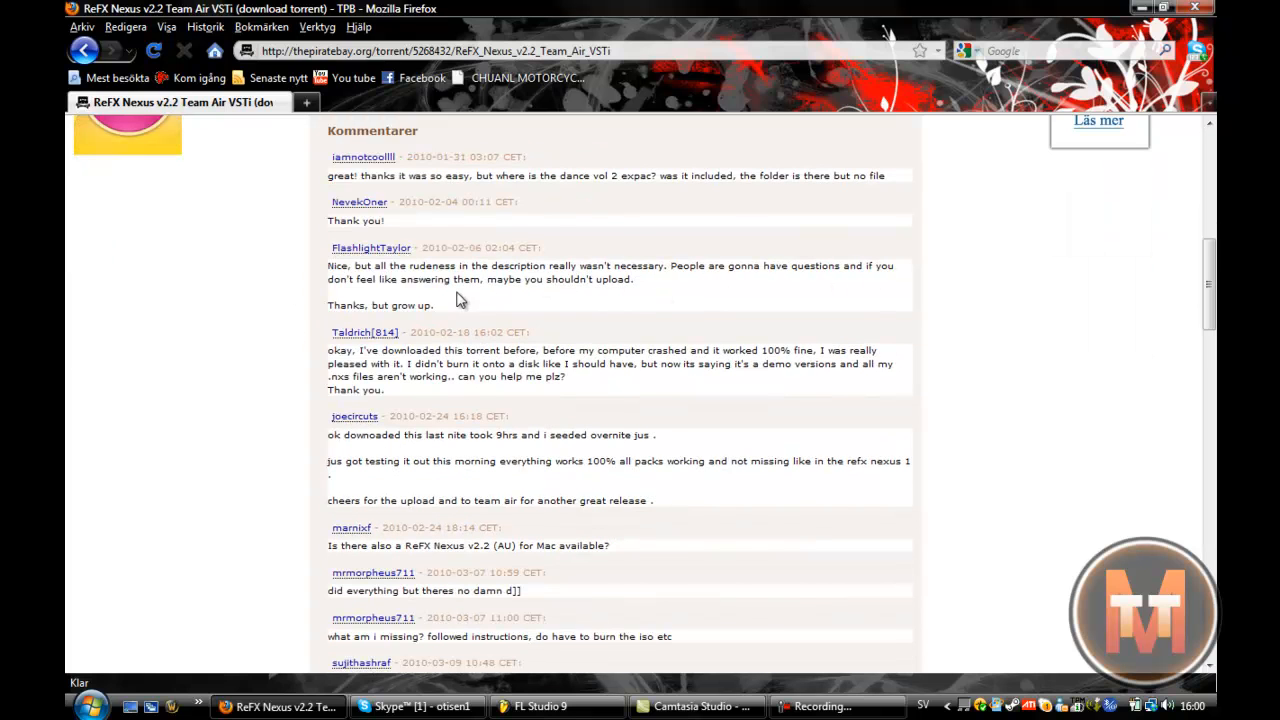
{"action": "scroll", "scroll_direction": "down", "scroll_amount": 3}
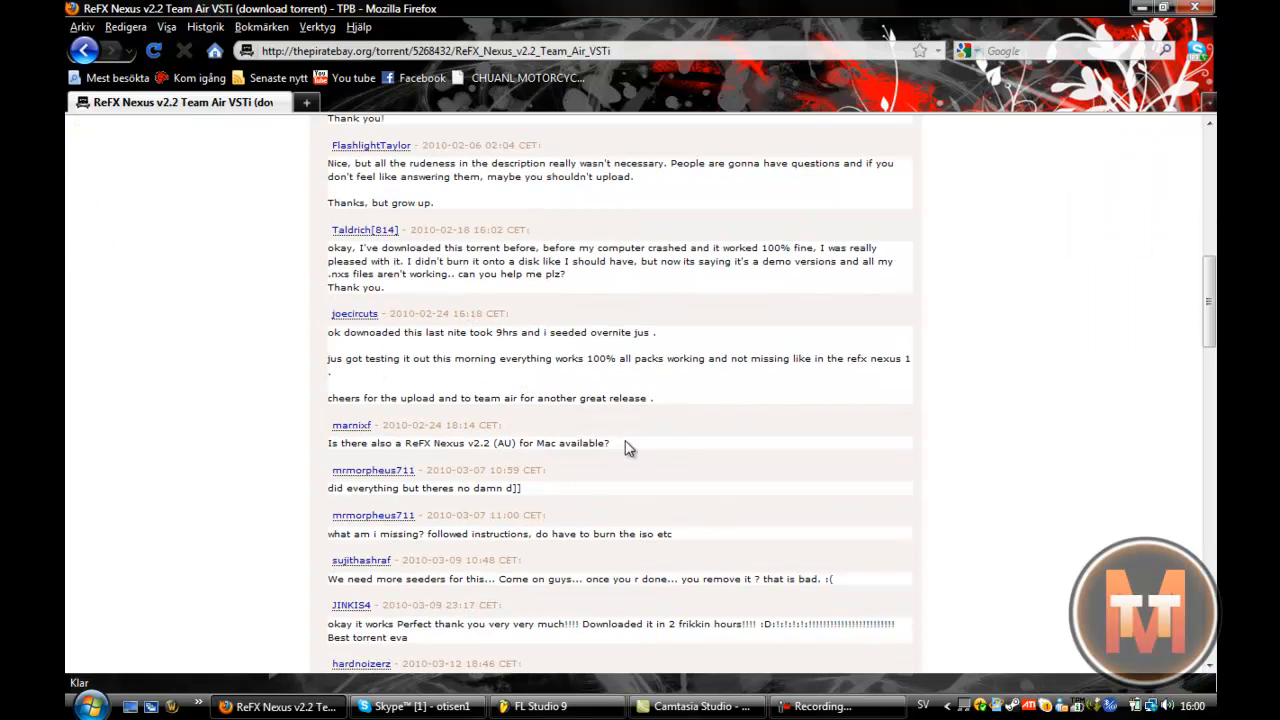
{"action": "scroll", "scroll_direction": "up", "scroll_amount": 3}
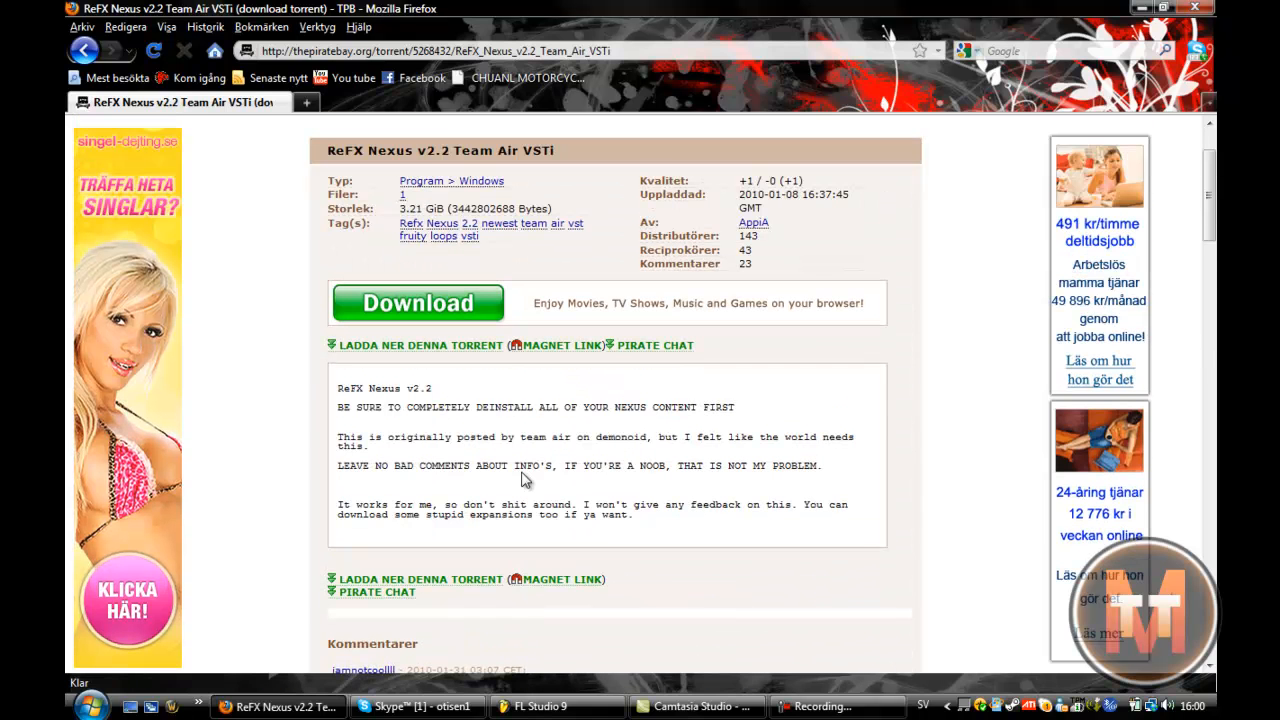
{"action": "mouse_move", "coordinate": [500, 404]}
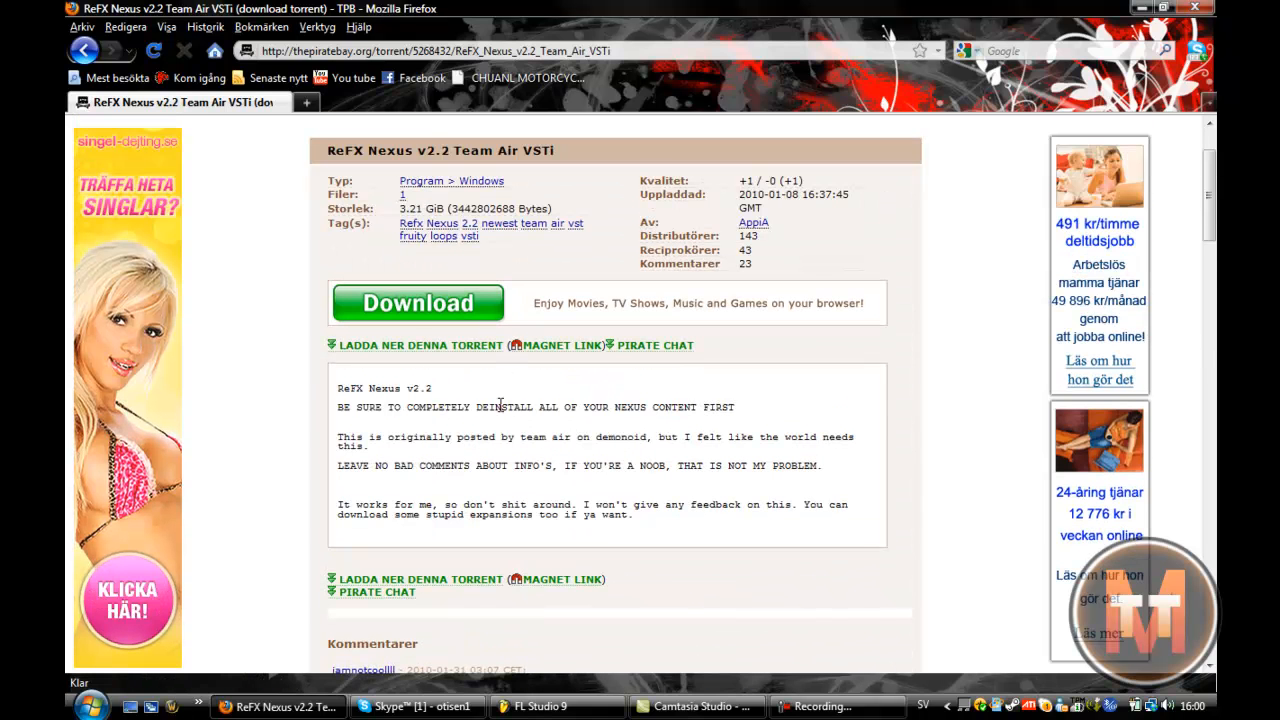
{"action": "mouse_move", "coordinate": [976, 356]}
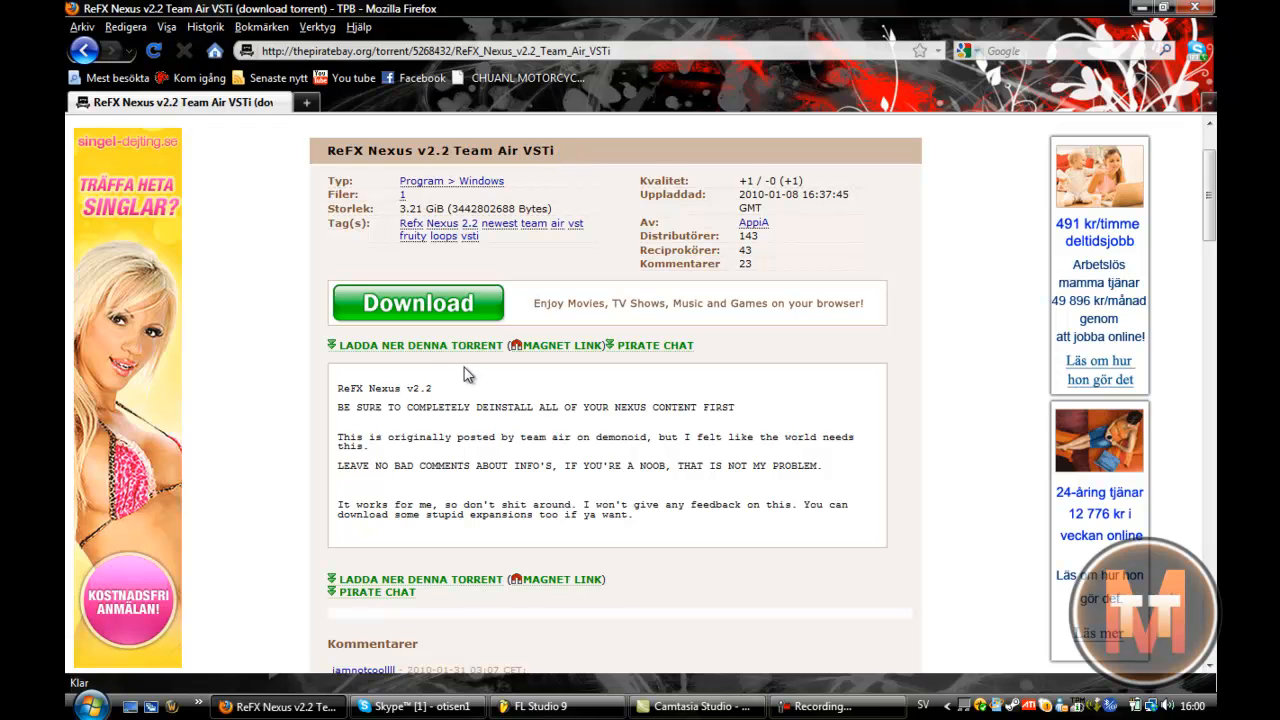
{"action": "mouse_move", "coordinate": [424, 344]}
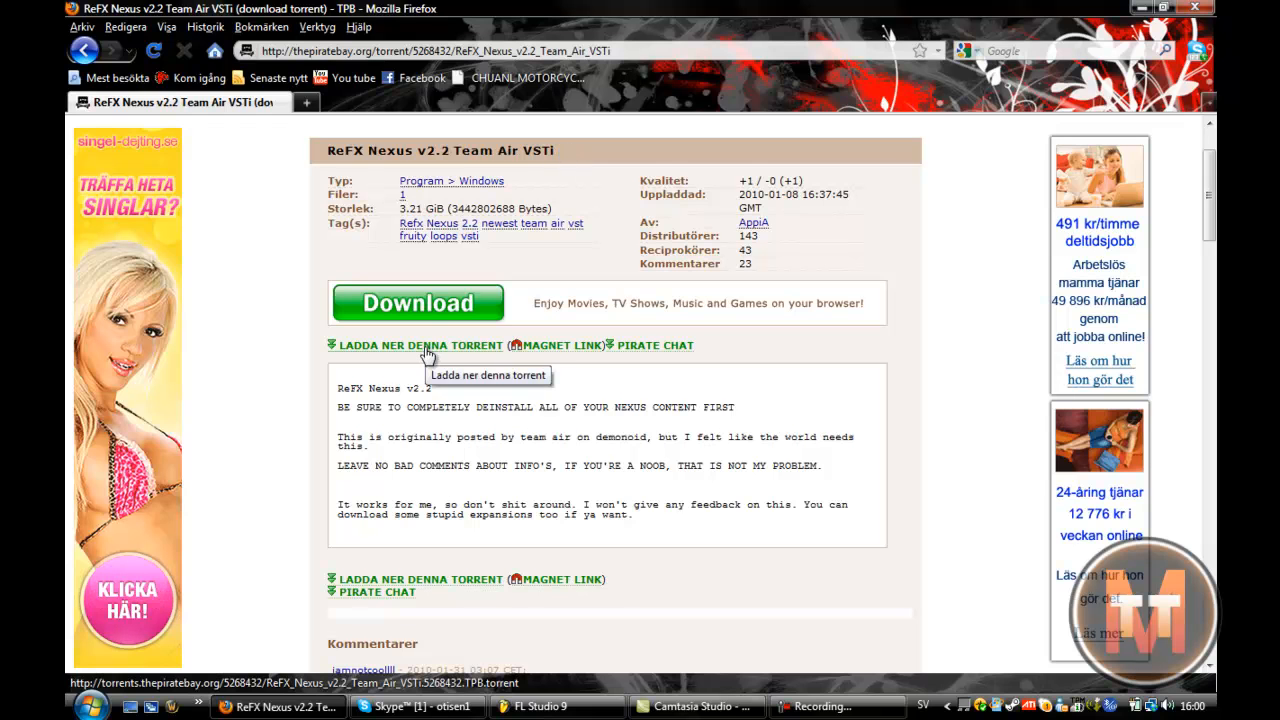
{"action": "left_click", "coordinate": [420, 344]}
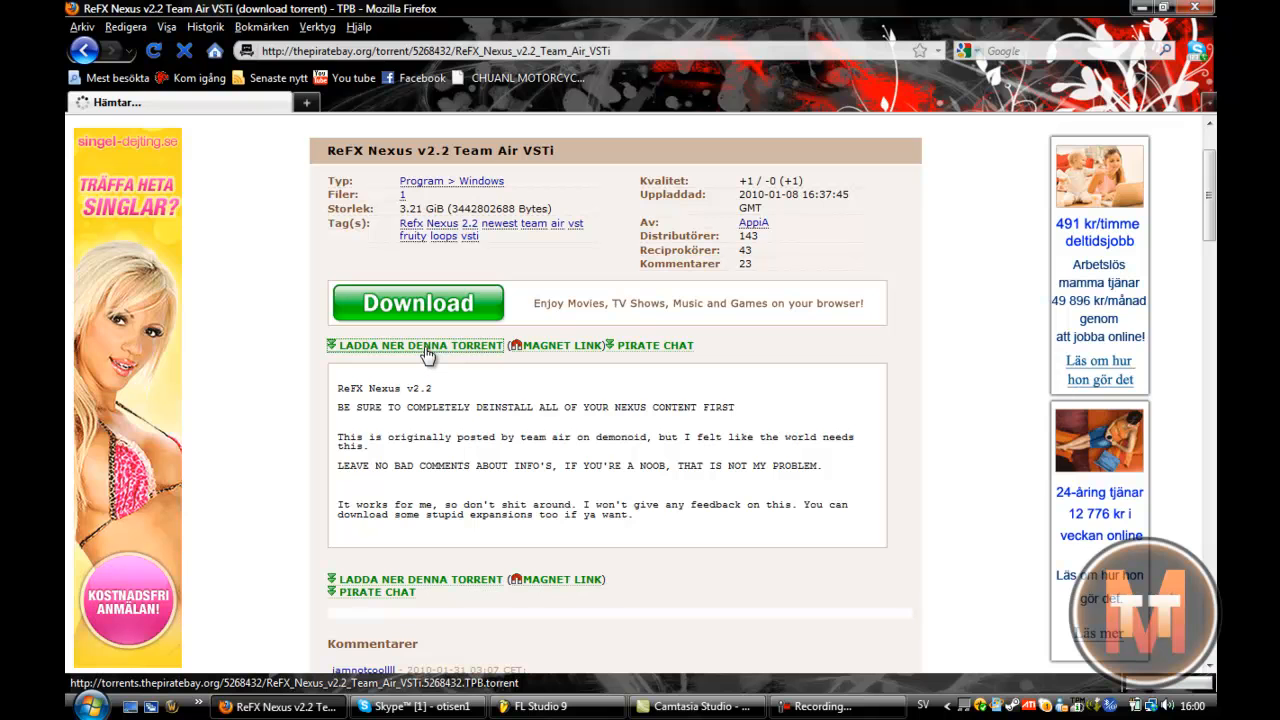
{"action": "left_click", "coordinate": [422, 344]}
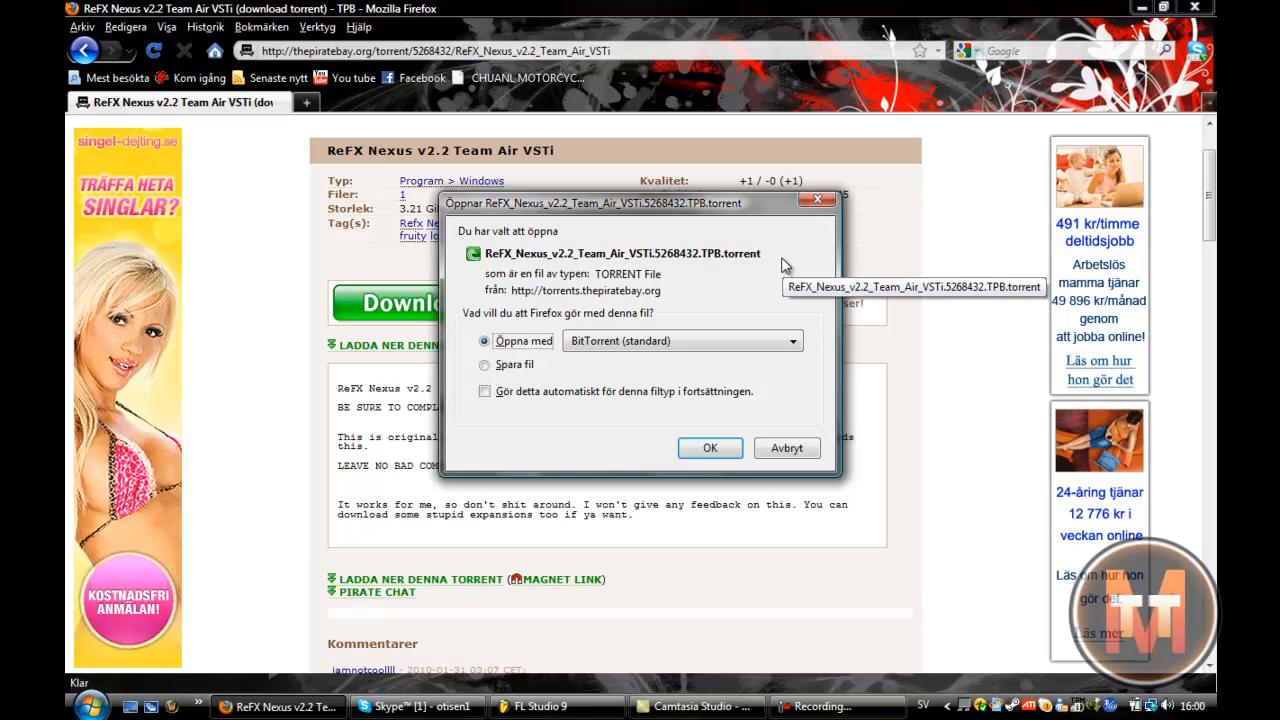
{"action": "mouse_move", "coordinate": [624, 432]}
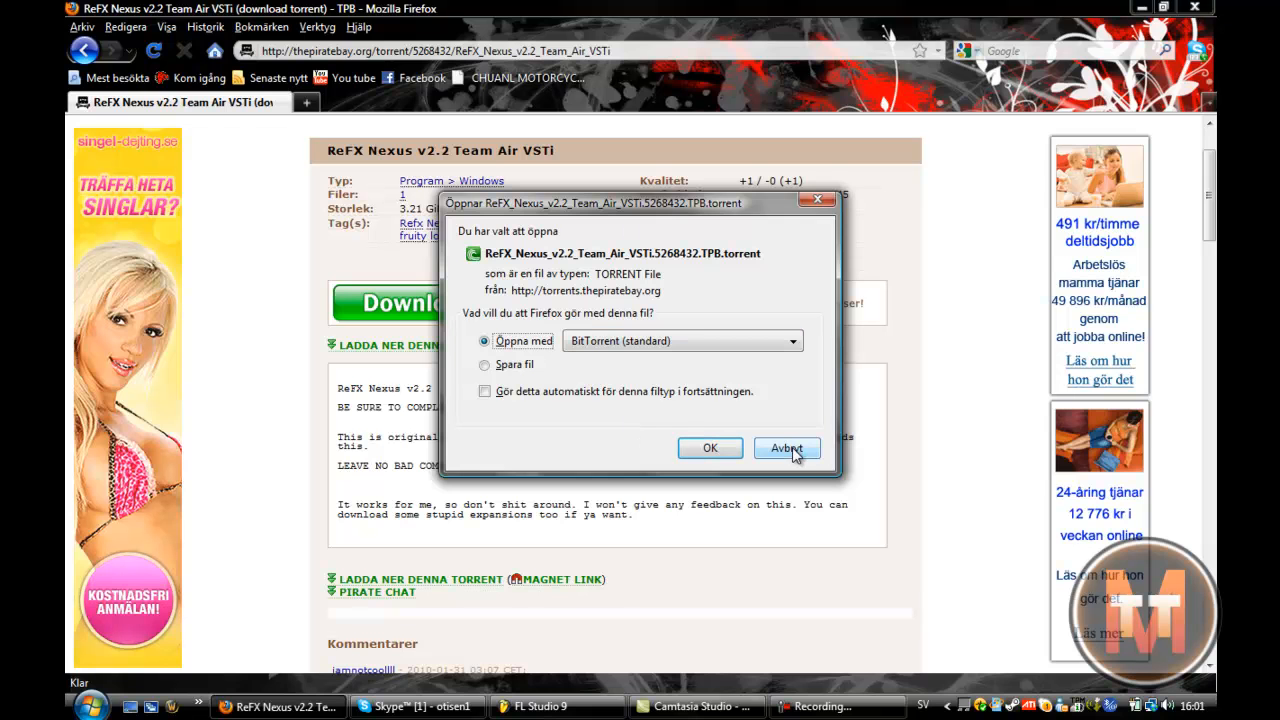
{"action": "left_click", "coordinate": [788, 448]}
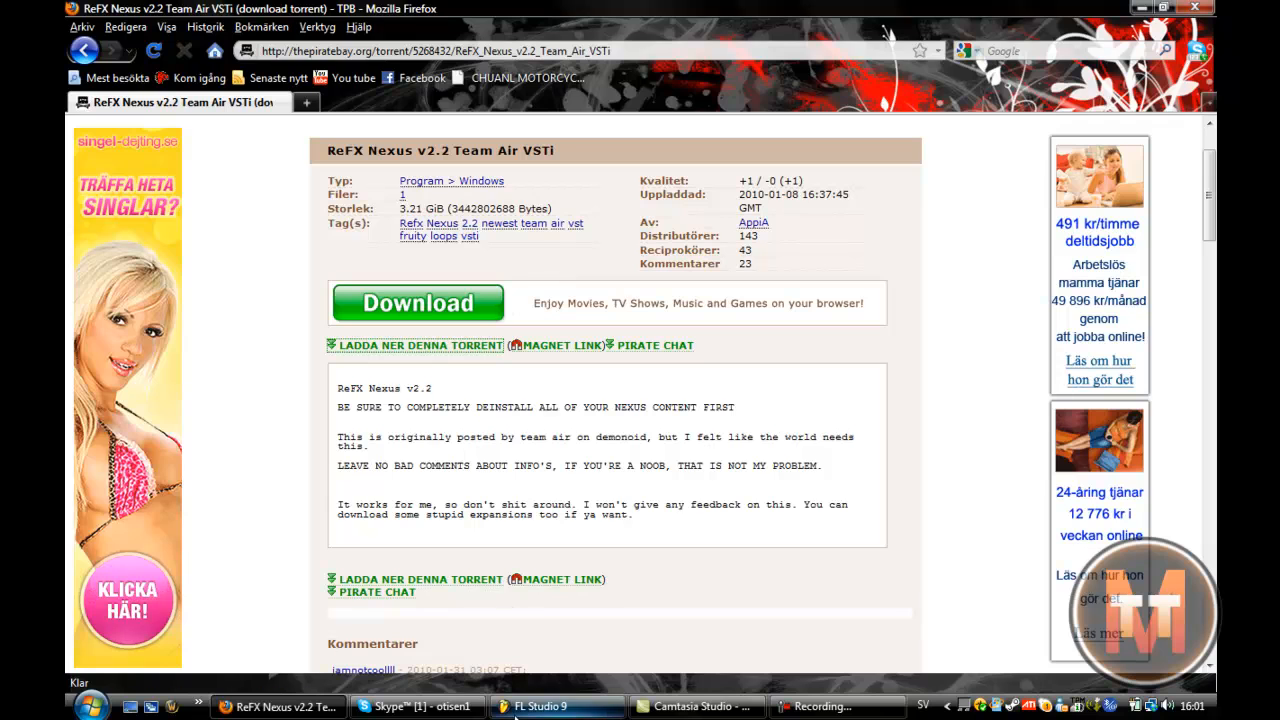
{"action": "left_click", "coordinate": [540, 706]}
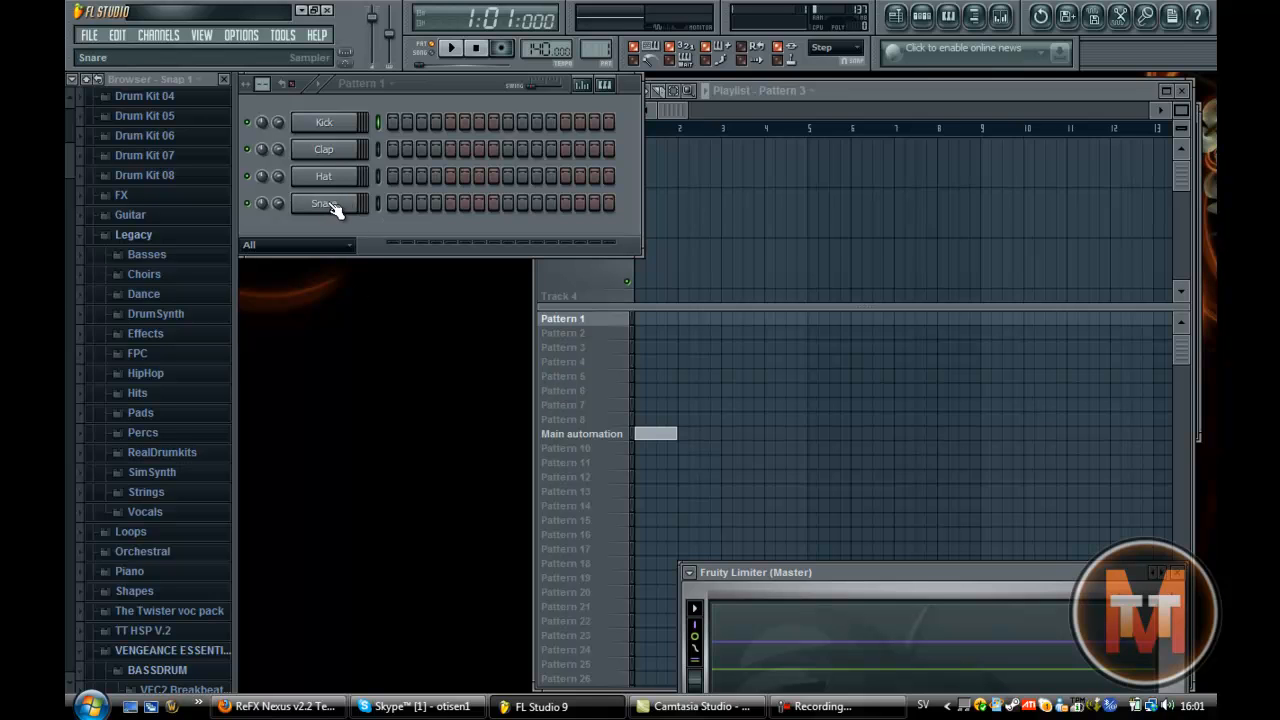
{"action": "mouse_move", "coordinate": [524, 100]}
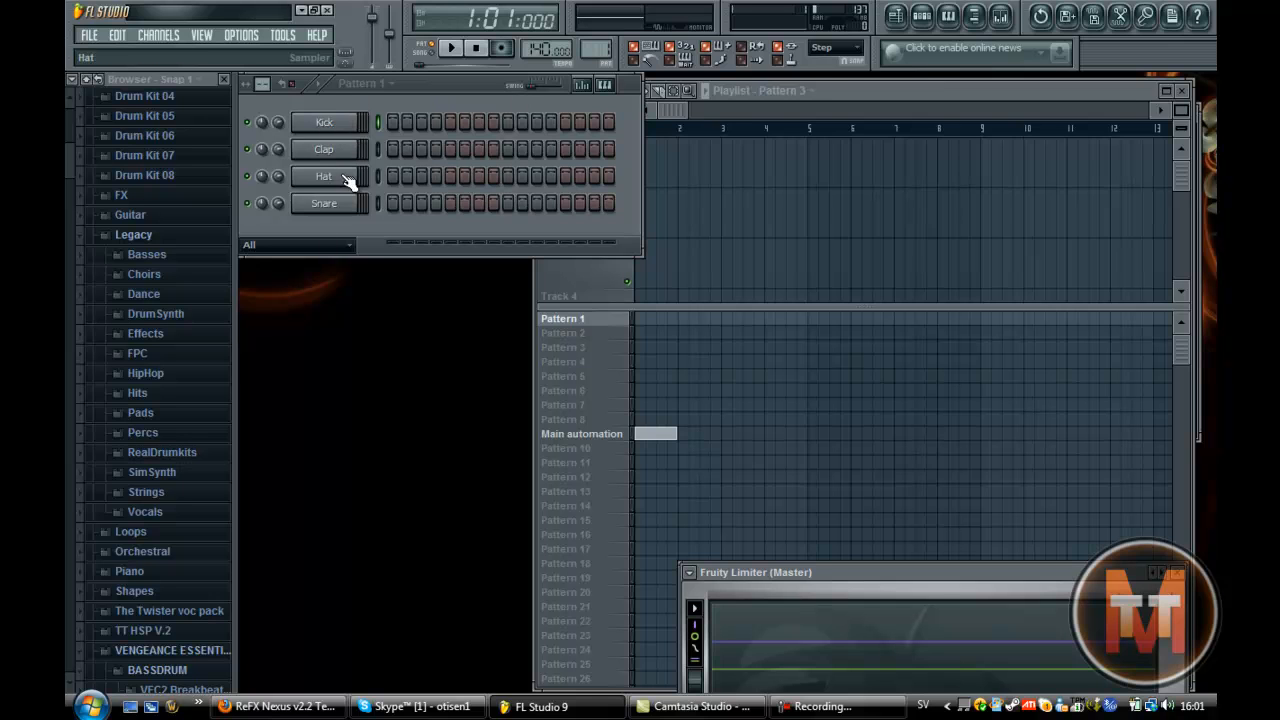
Show the Kick channel's Replace list of generators, which includes Nexus.
{"action": "left_click", "coordinate": [324, 122]}
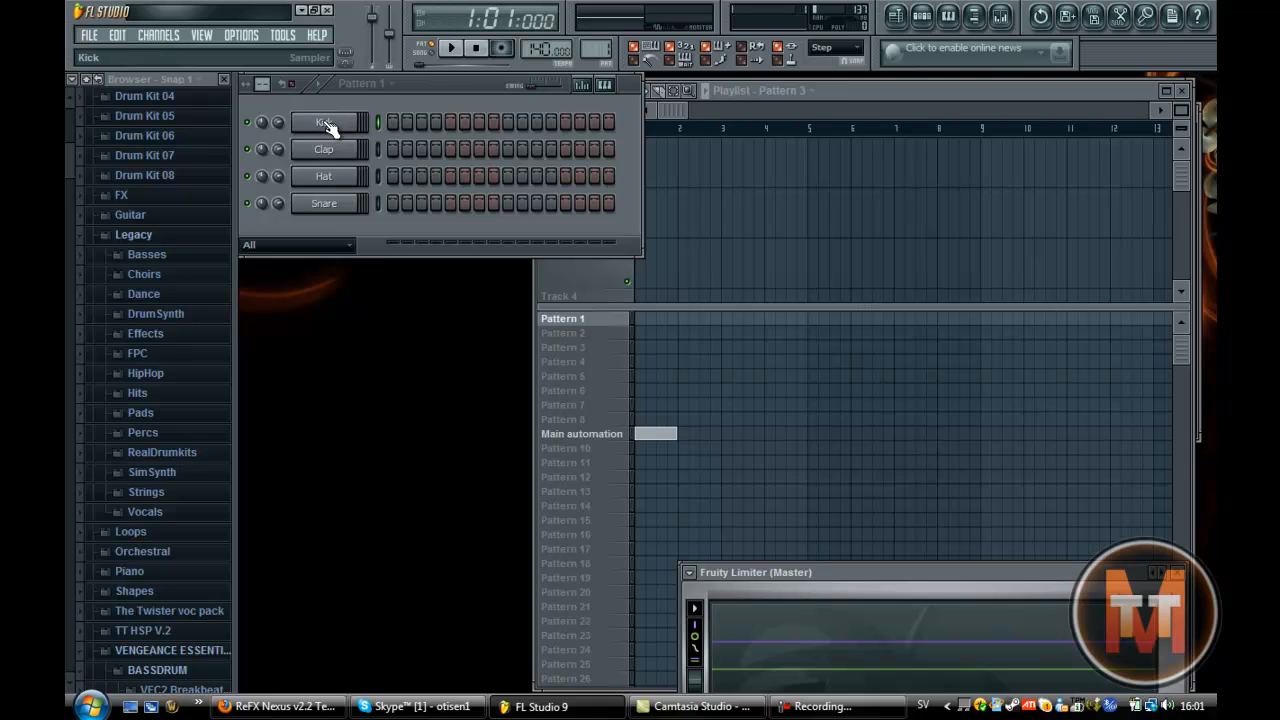
{"action": "right_click", "coordinate": [324, 122]}
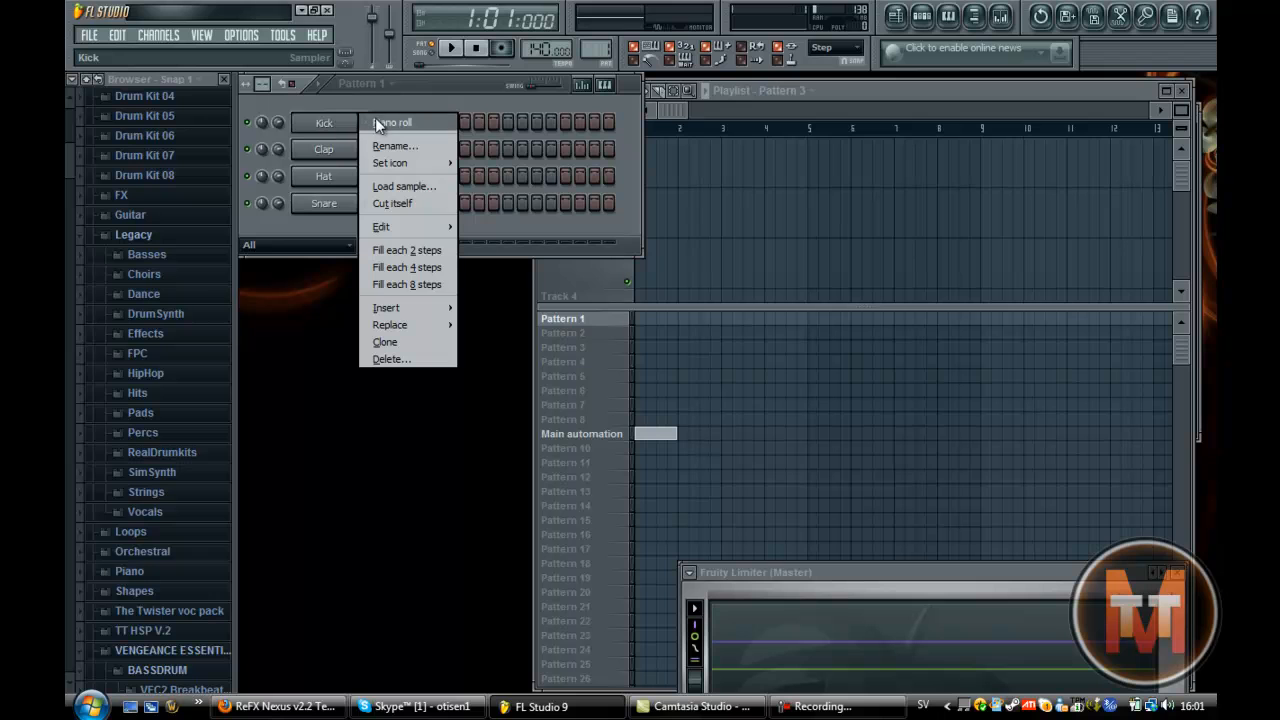
{"action": "left_click", "coordinate": [390, 324]}
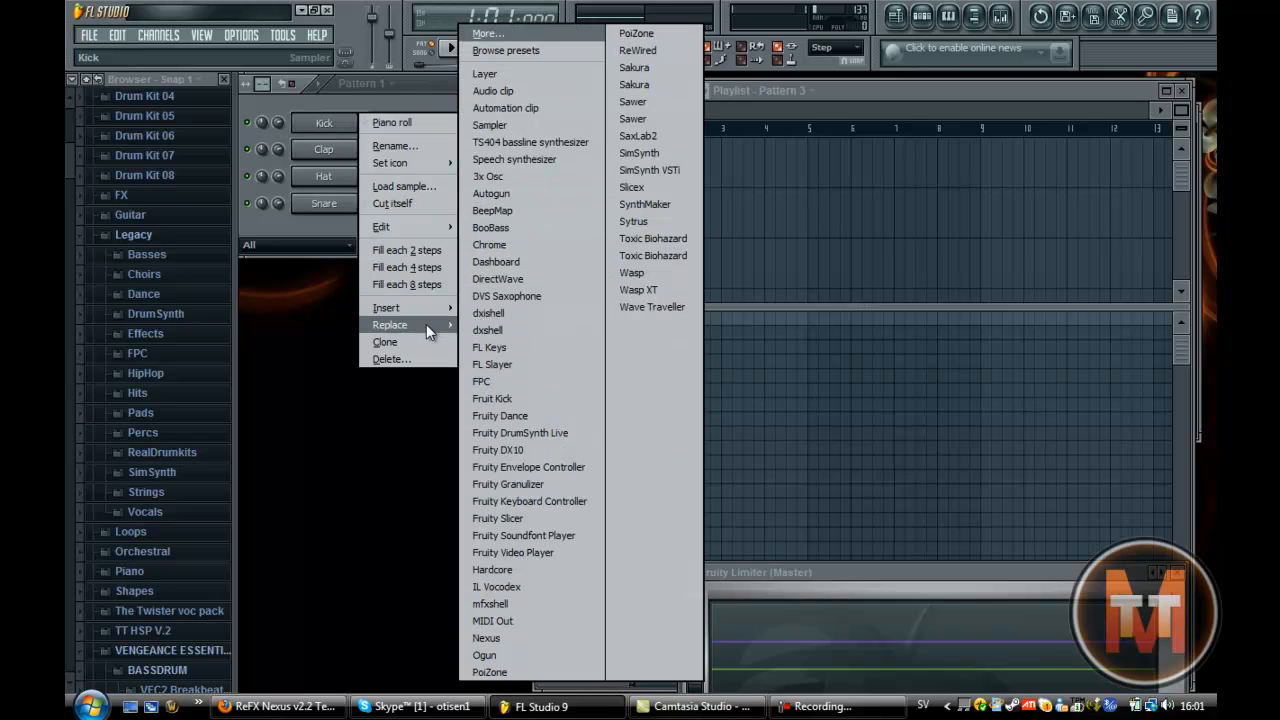
{"action": "mouse_move", "coordinate": [544, 44]}
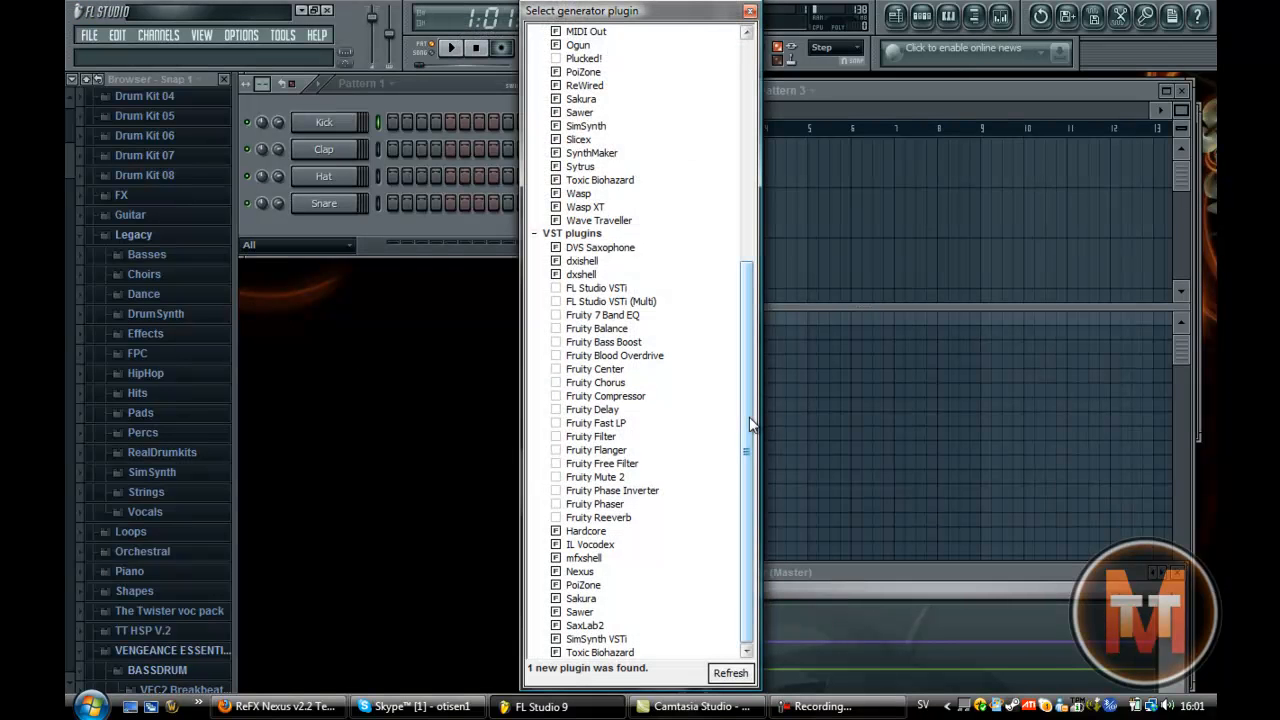
Rescan plugins with Fast scan so Nexus is enabled under VST generators, then close the list.
{"action": "scroll", "scroll_direction": "up", "scroll_amount": 3}
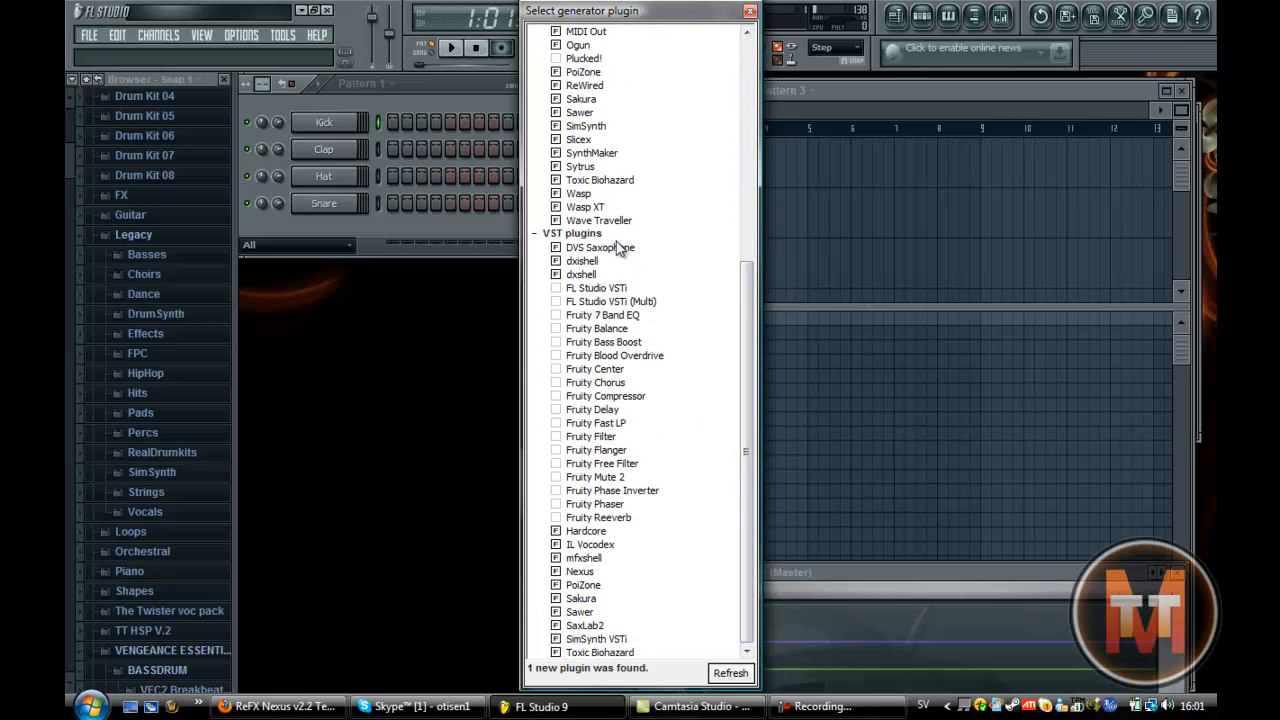
{"action": "mouse_move", "coordinate": [620, 344]}
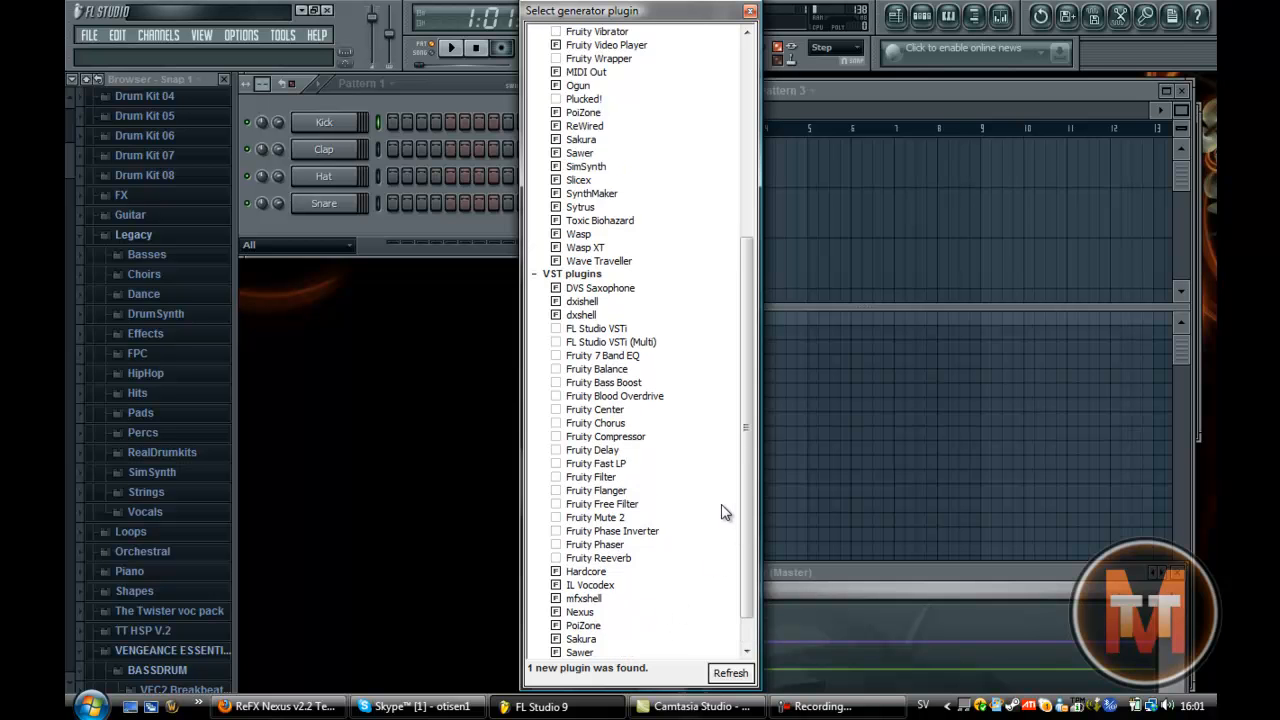
{"action": "scroll", "scroll_direction": "down", "scroll_amount": 3}
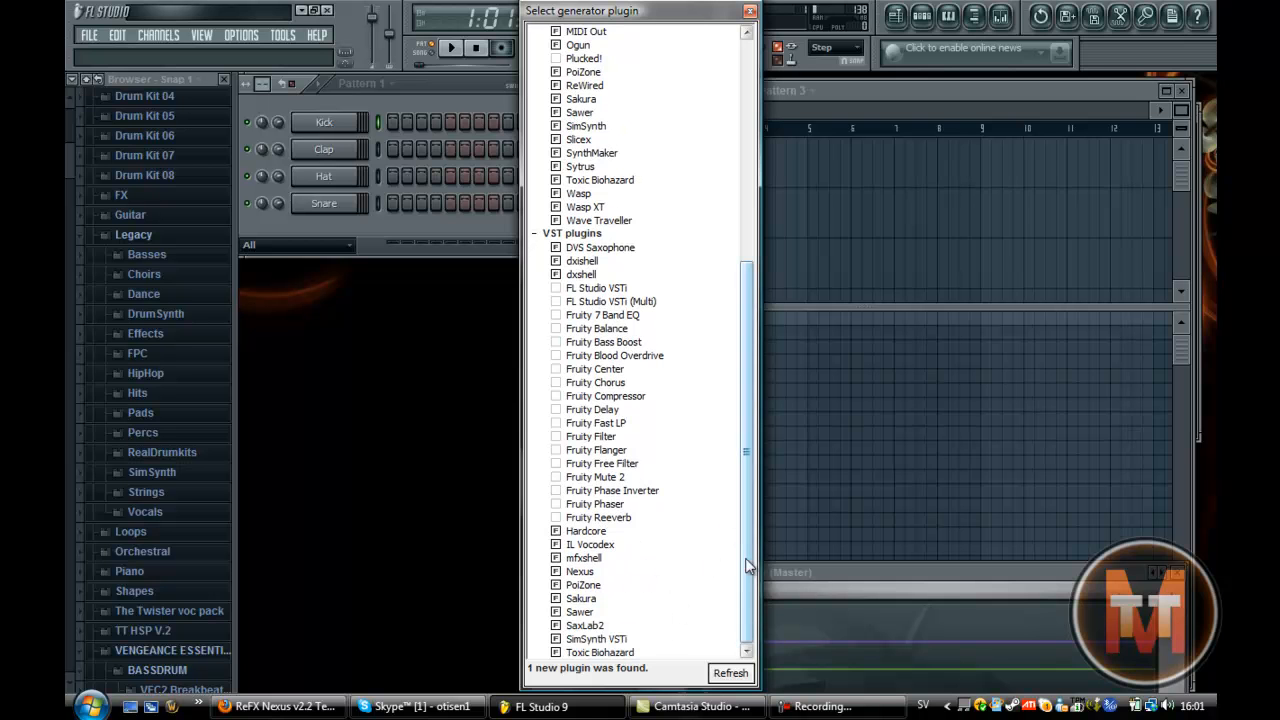
{"action": "scroll", "scroll_direction": "up", "scroll_amount": 3}
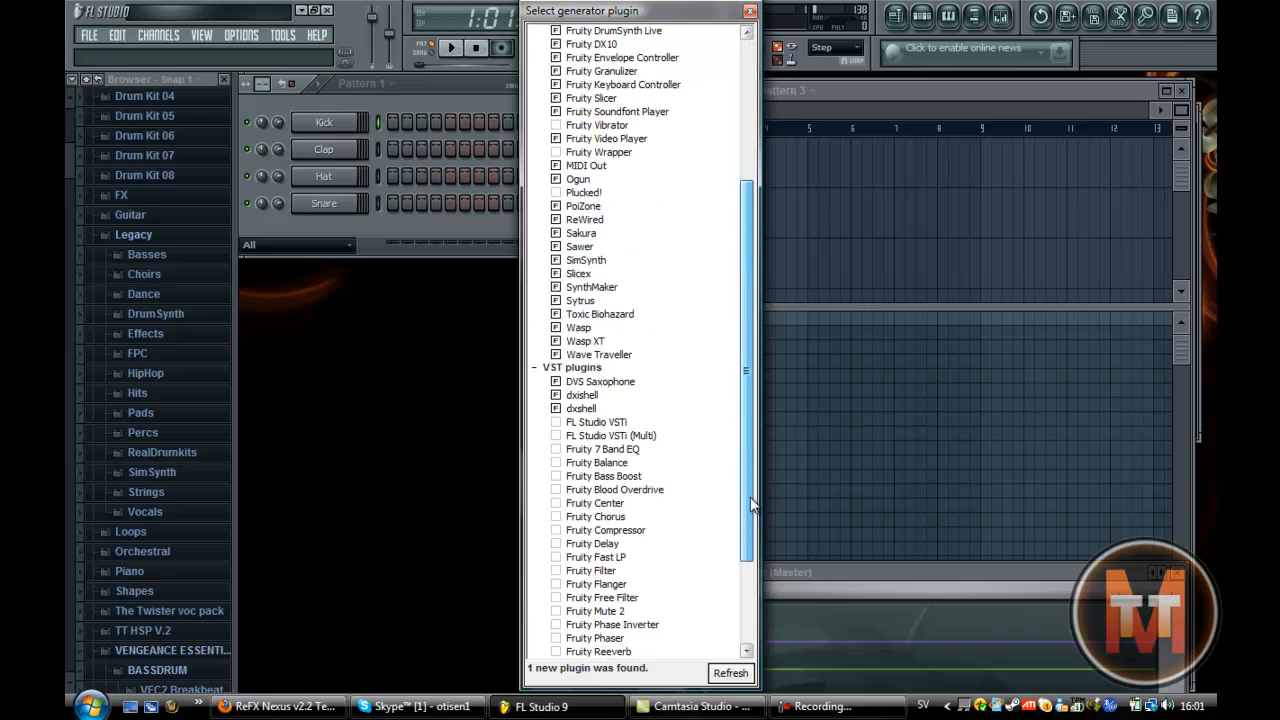
{"action": "scroll", "scroll_direction": "down", "scroll_amount": 3}
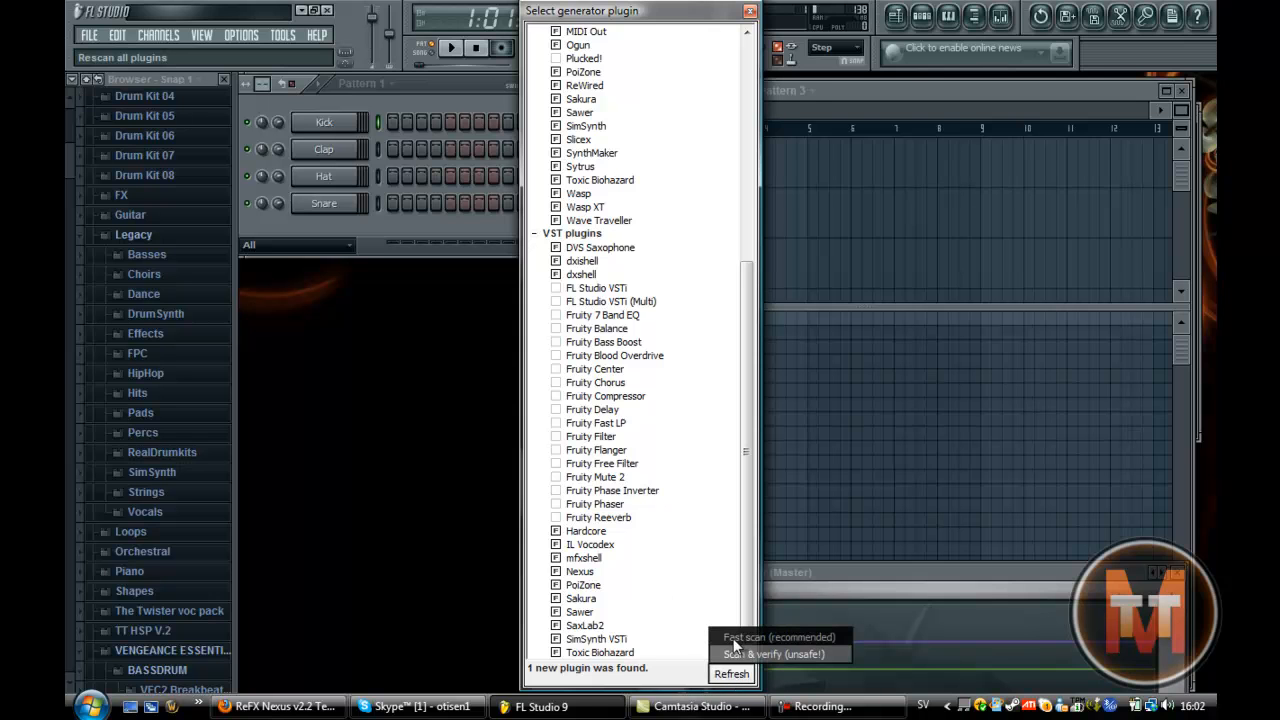
{"action": "scroll", "scroll_direction": "up", "scroll_amount": 3}
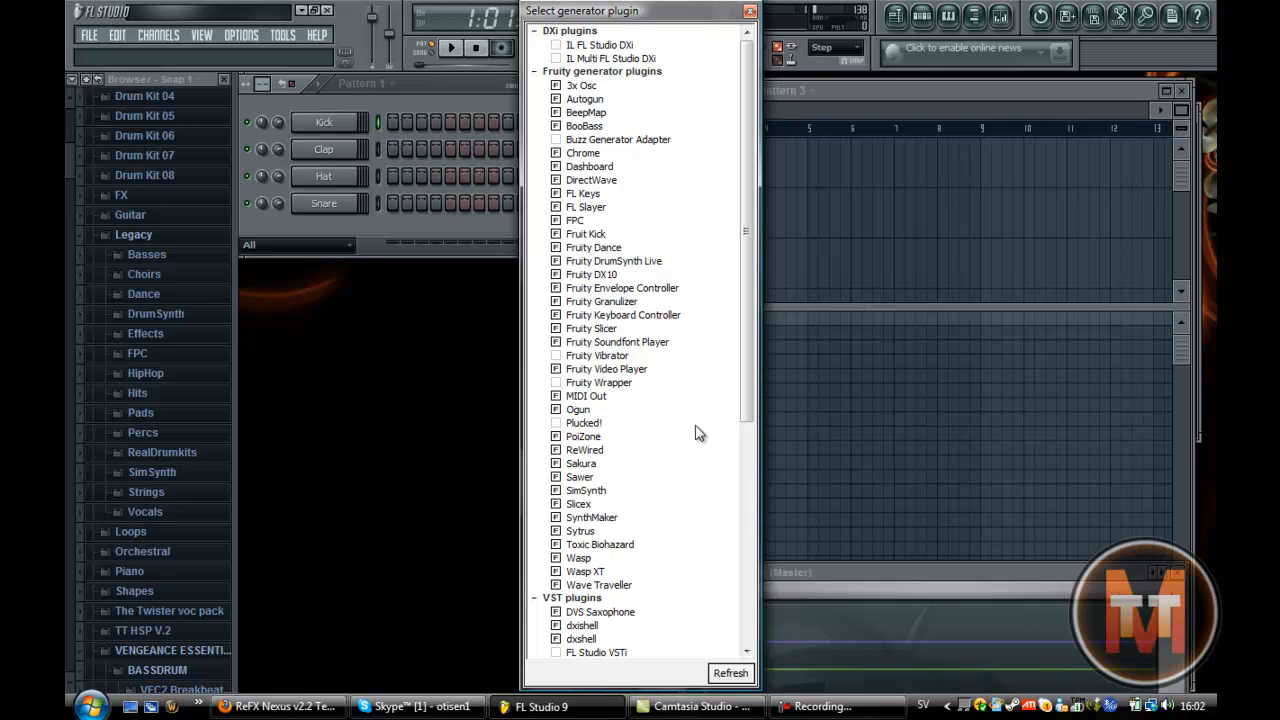
{"action": "mouse_move", "coordinate": [704, 464]}
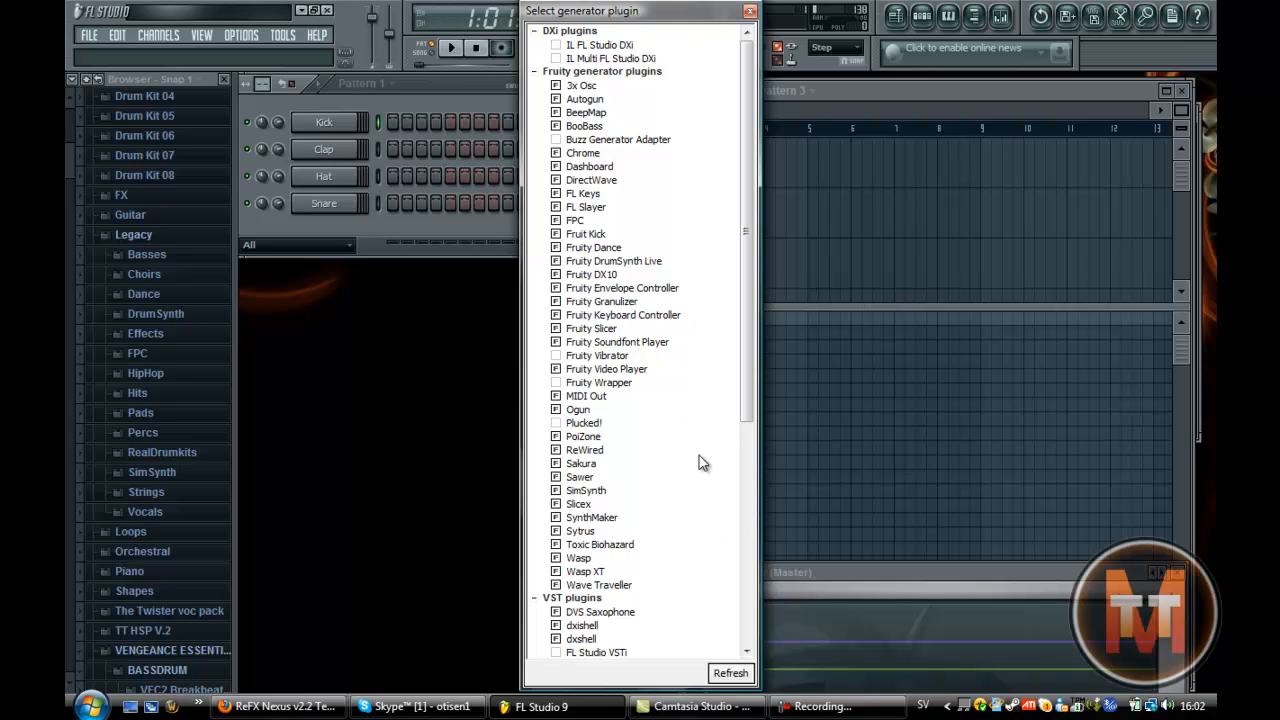
{"action": "mouse_move", "coordinate": [720, 560]}
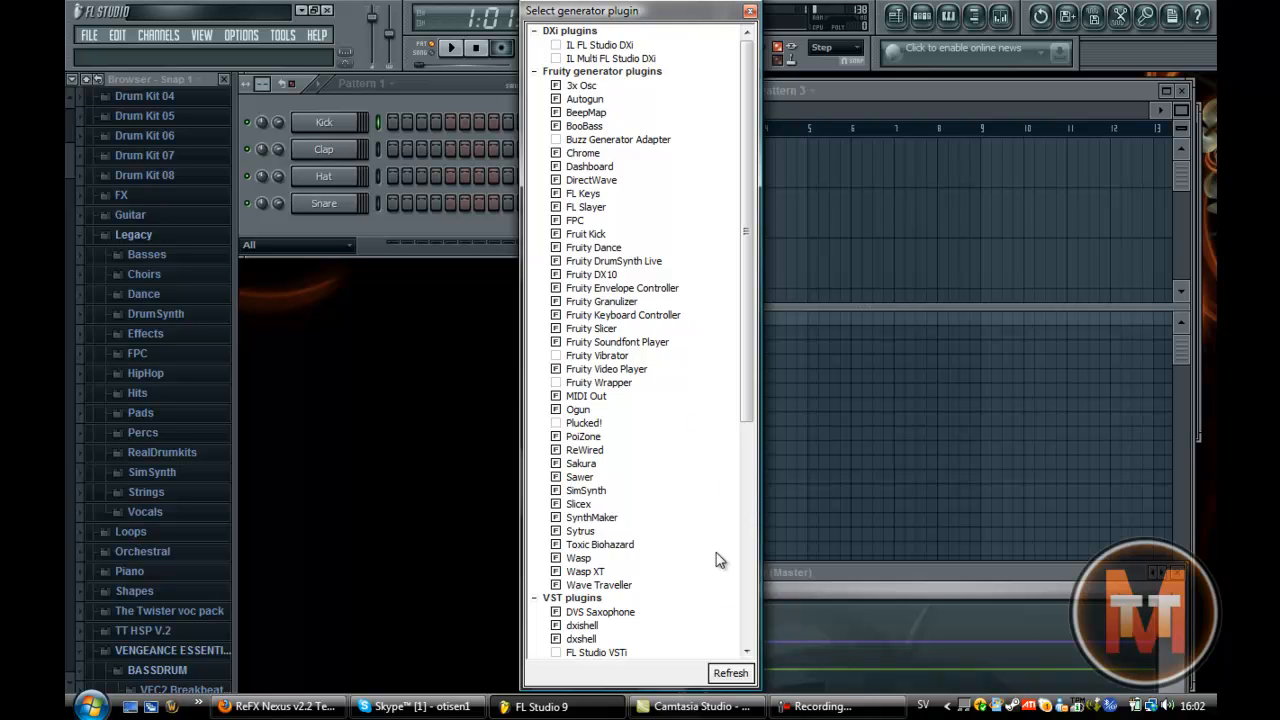
{"action": "scroll", "scroll_direction": "down", "scroll_amount": 3}
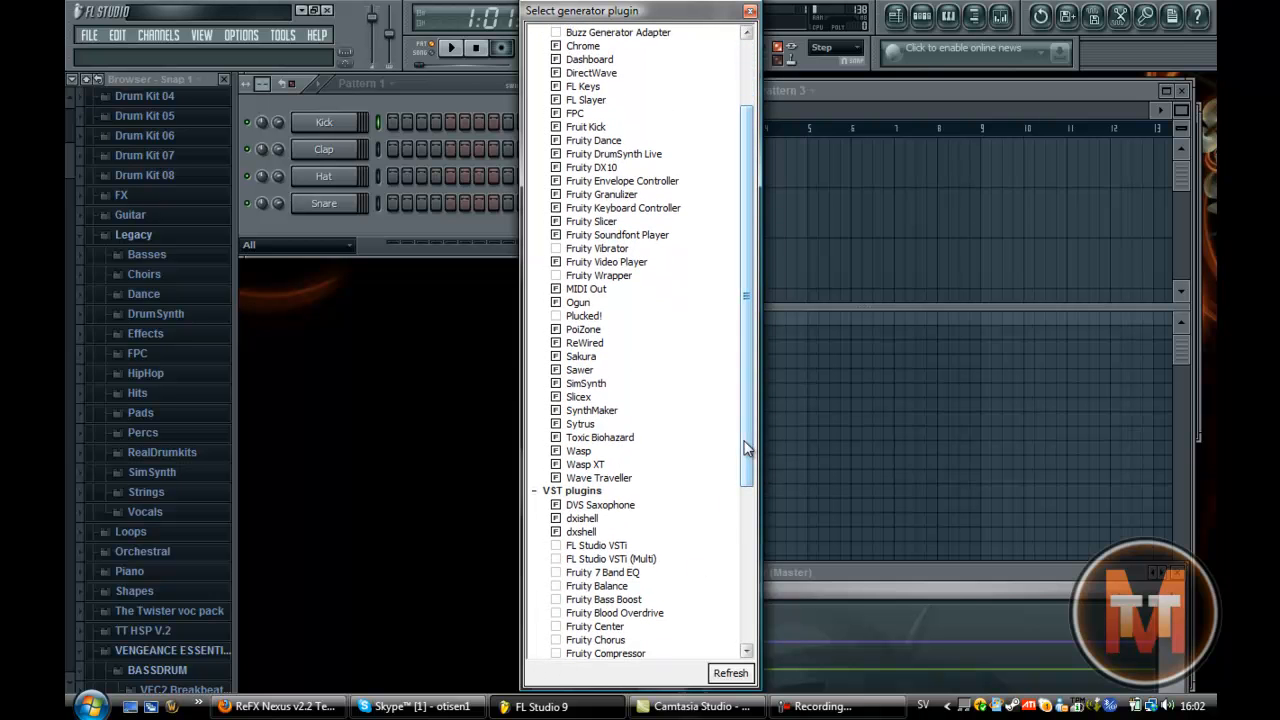
{"action": "scroll", "scroll_direction": "down", "scroll_amount": 3}
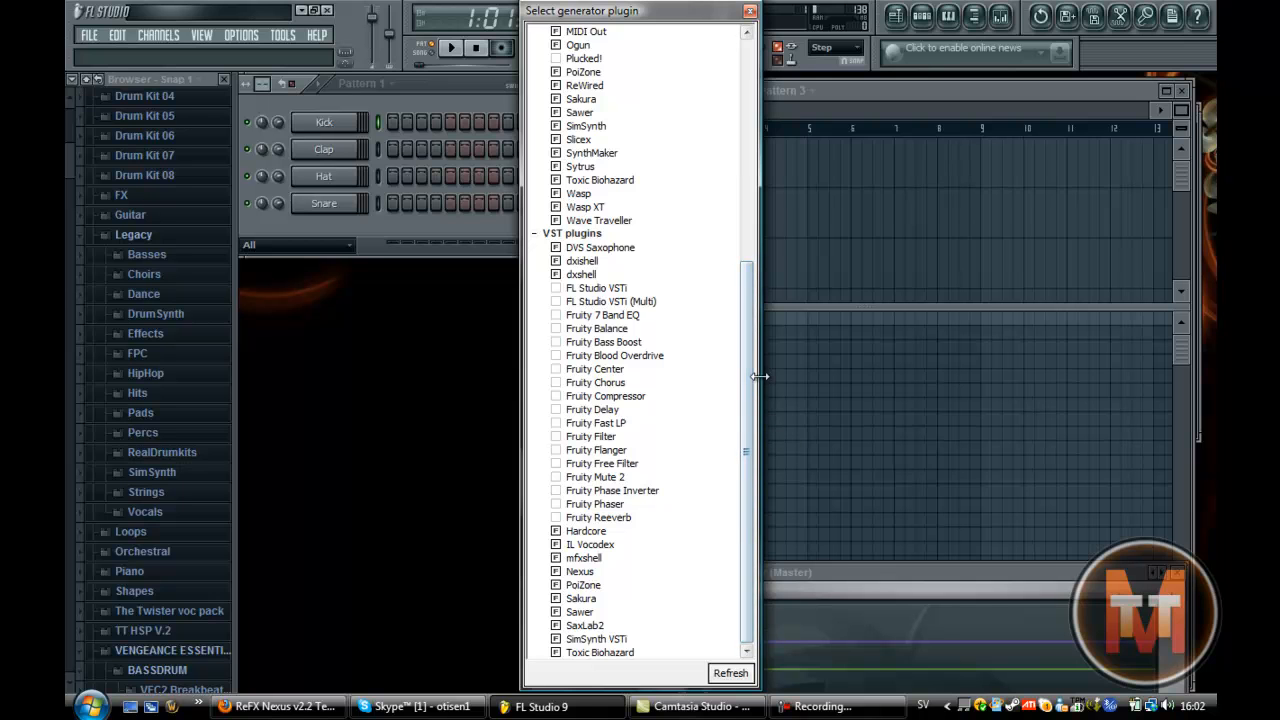
{"action": "mouse_move", "coordinate": [556, 578]}
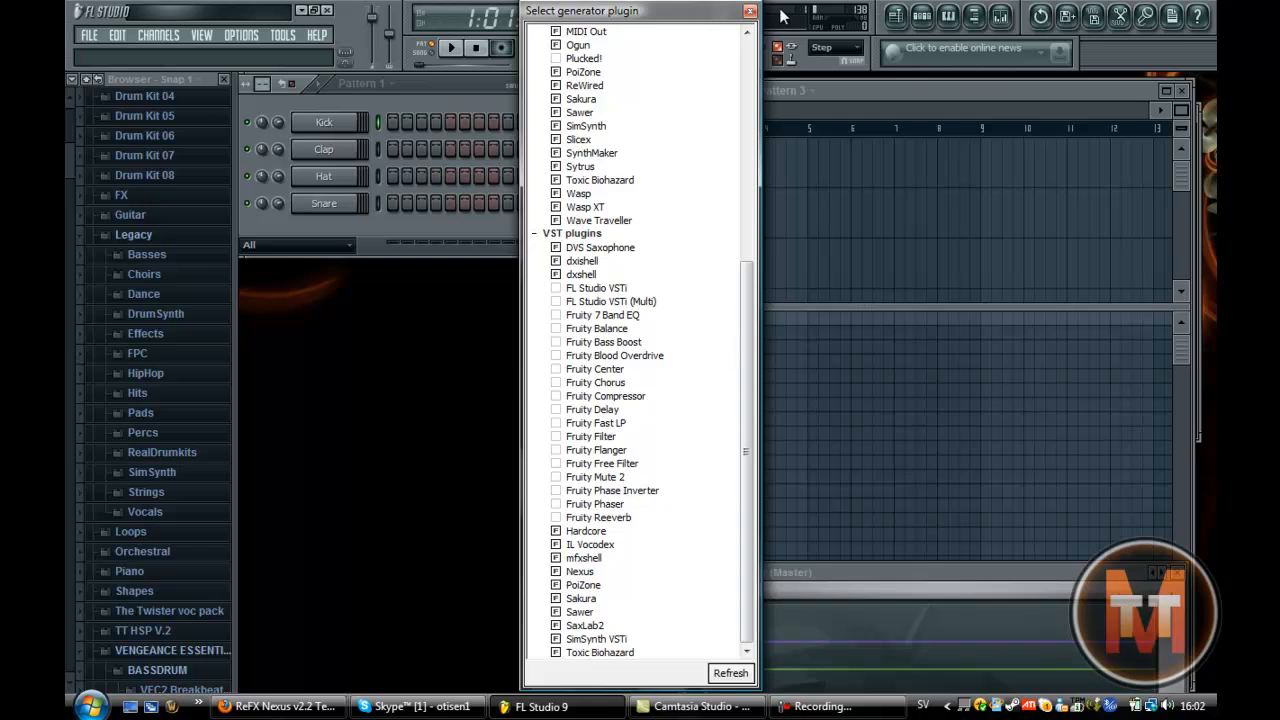
{"action": "left_click", "coordinate": [750, 10]}
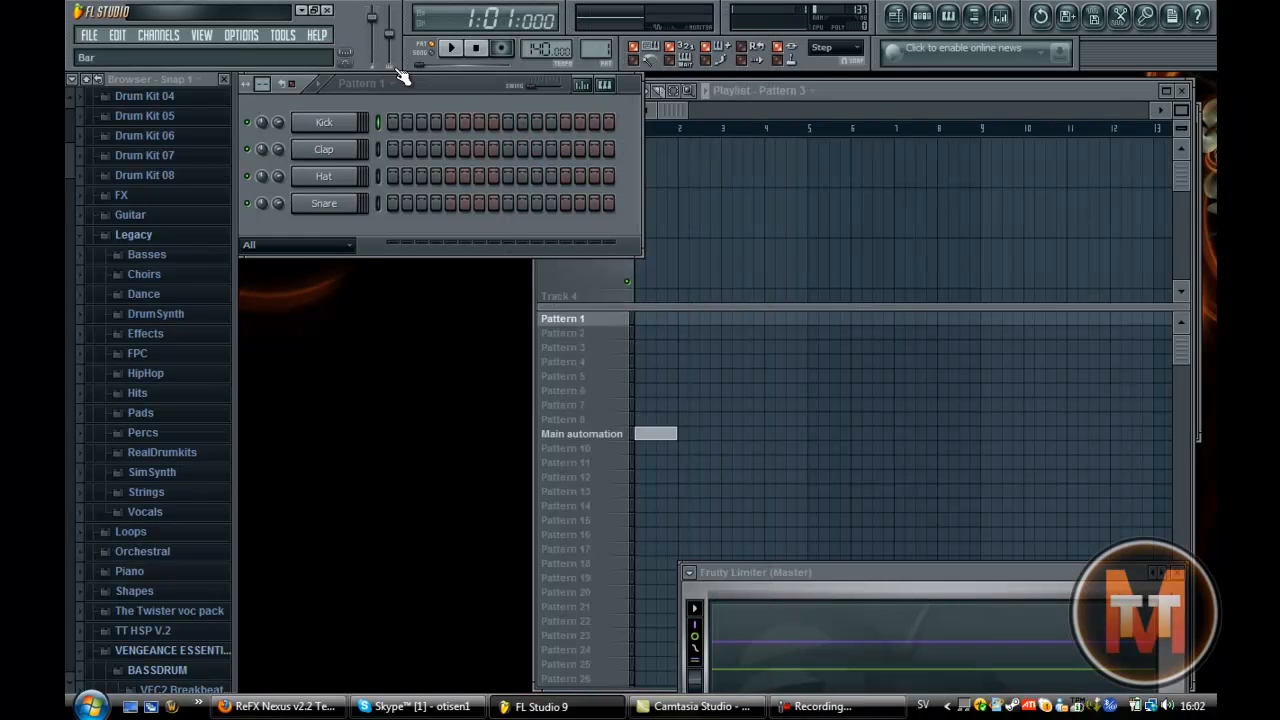
Load Nexus into the Kick channel as its replacement instrument.
{"action": "right_click", "coordinate": [324, 122]}
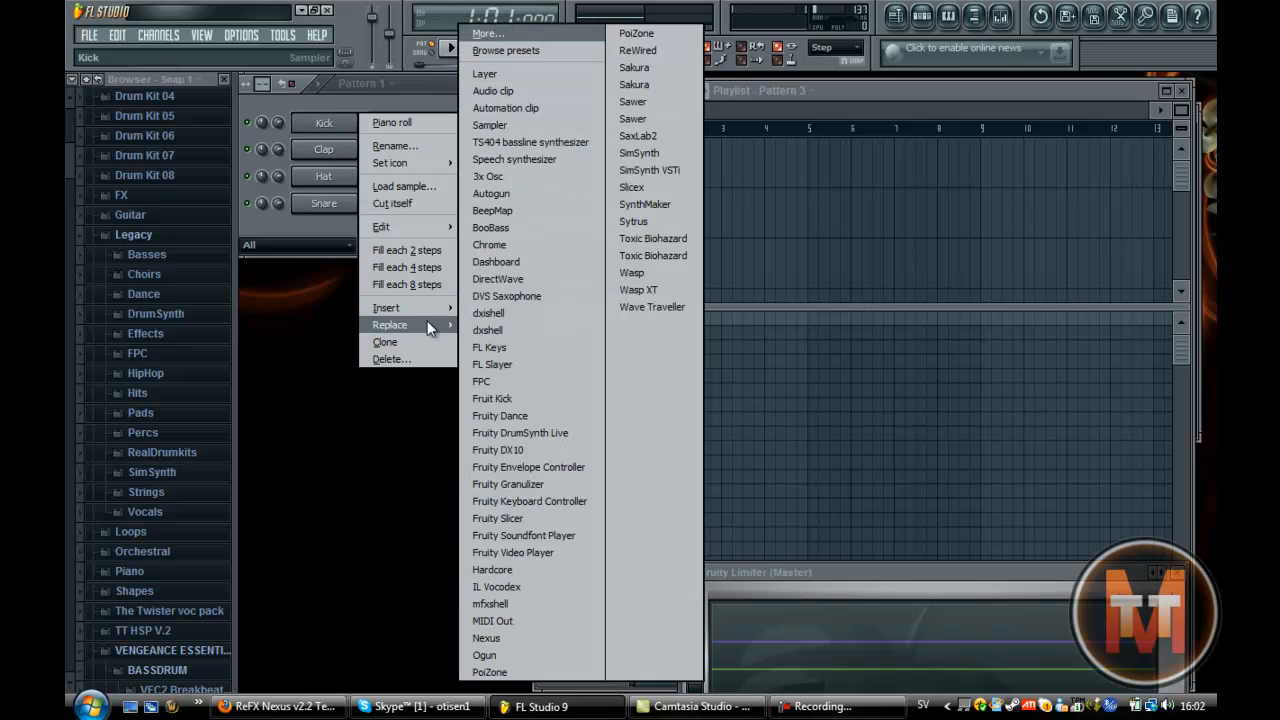
{"action": "left_click", "coordinate": [486, 636]}
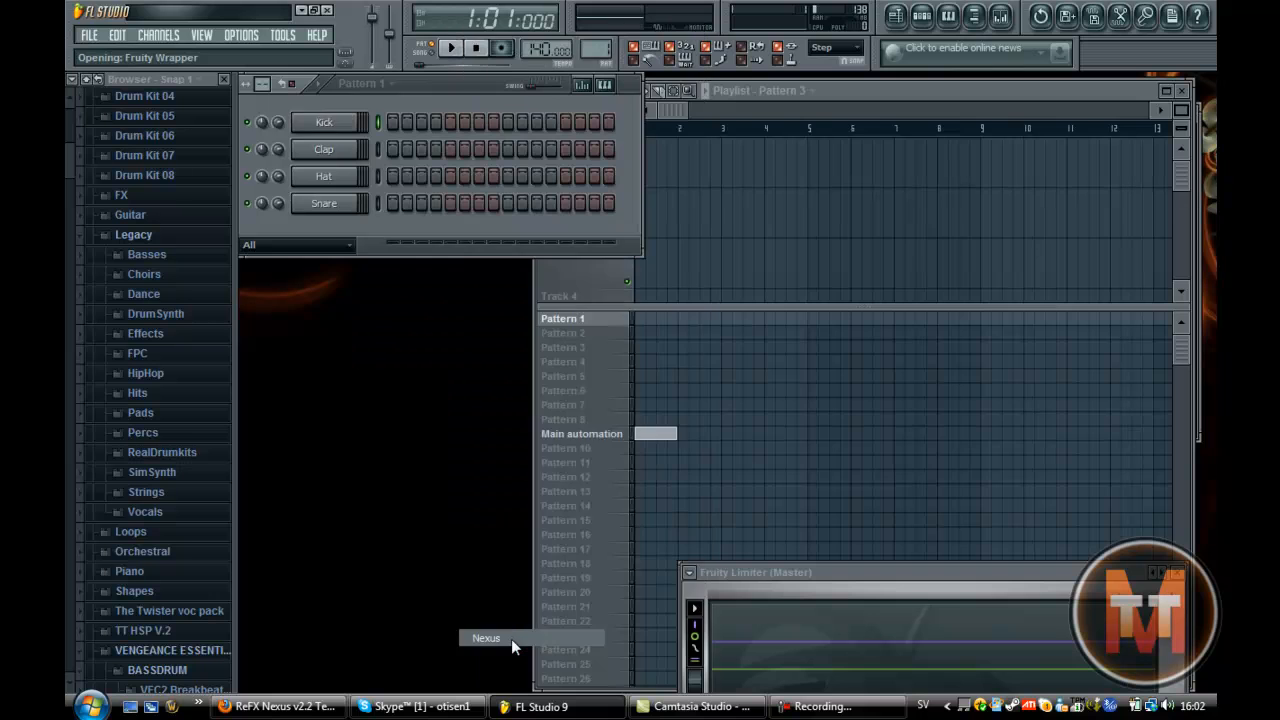
{"action": "left_click", "coordinate": [484, 638]}
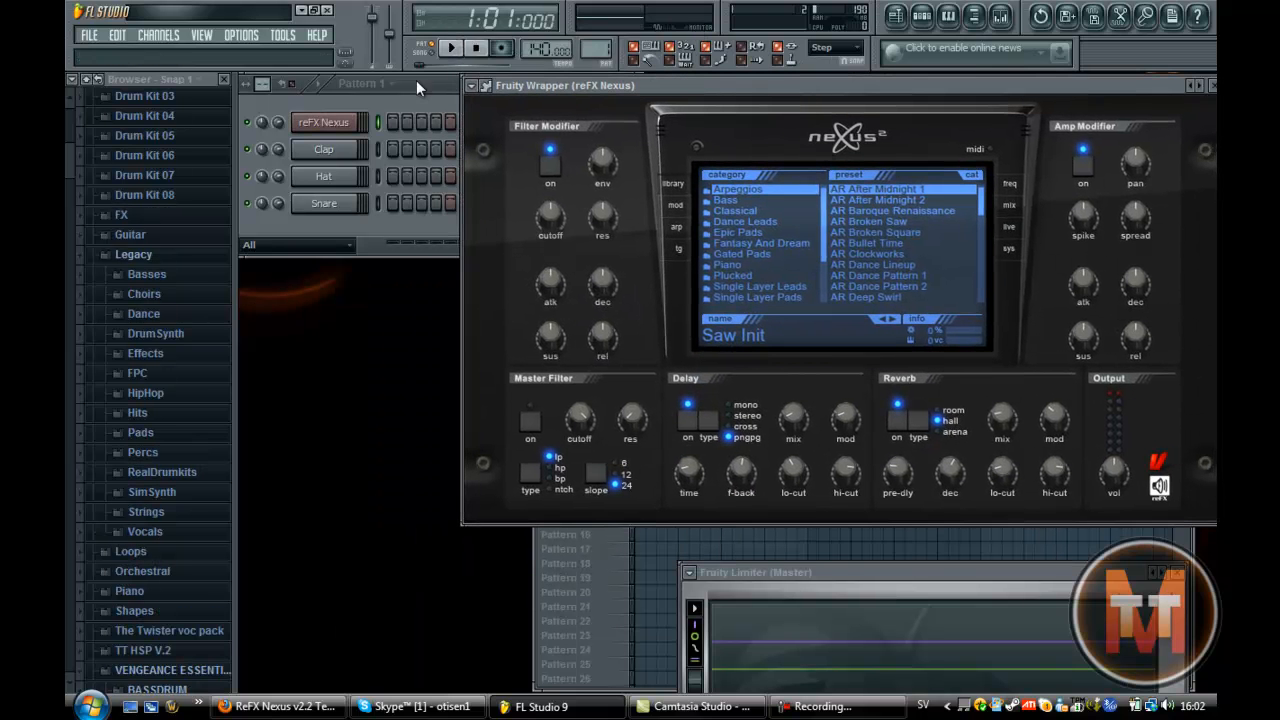
Browse the Dance Leads preset category in the Nexus window.
{"action": "left_click", "coordinate": [324, 122]}
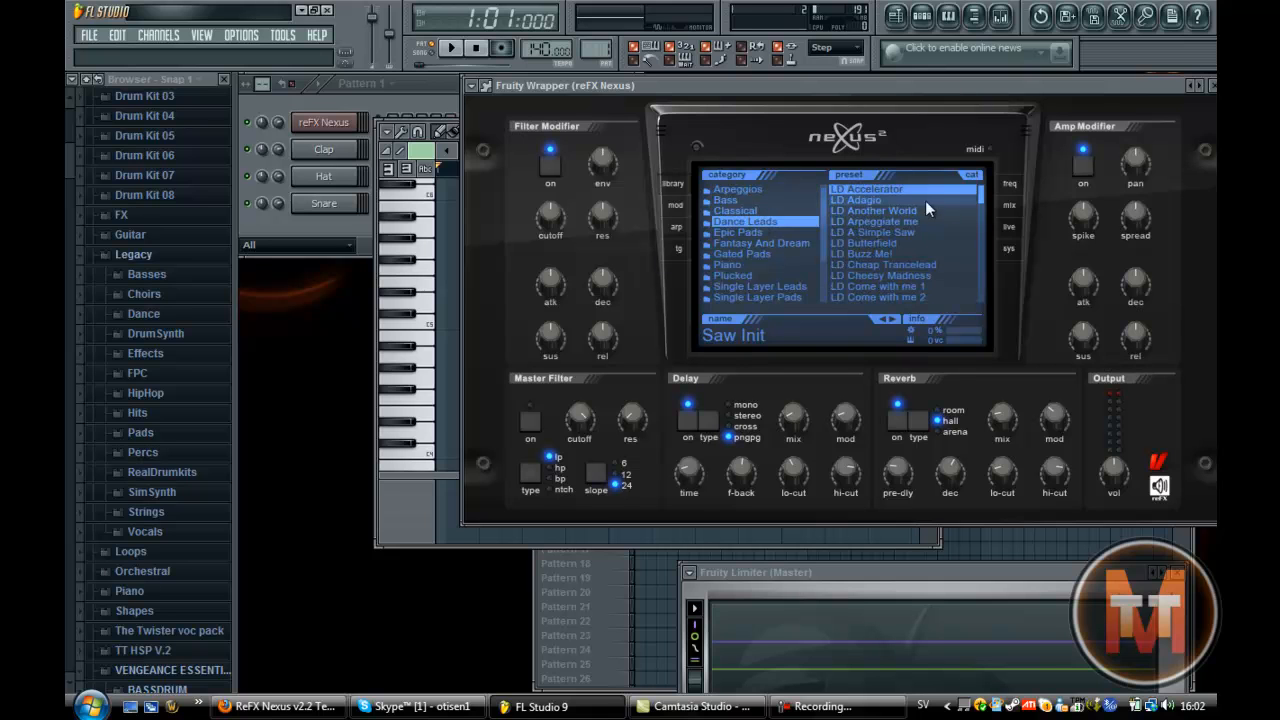
{"action": "scroll", "scroll_direction": "down", "scroll_amount": 3}
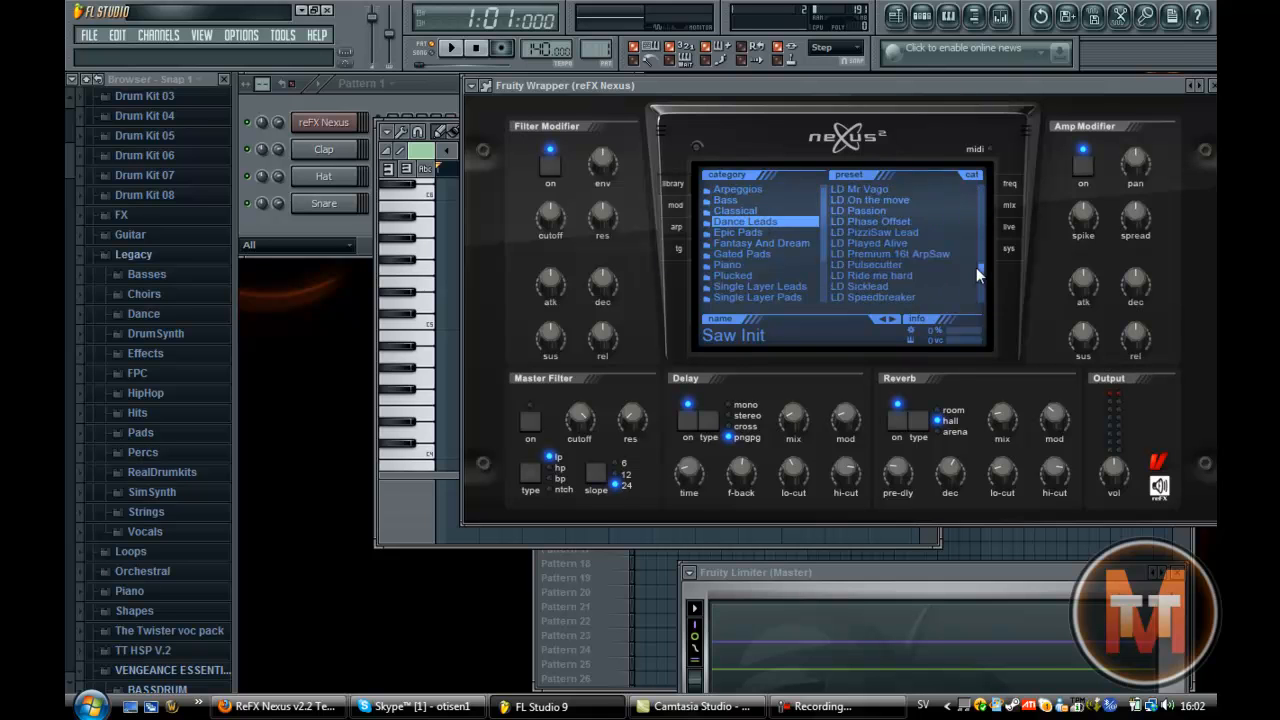
{"action": "scroll", "scroll_direction": "down", "scroll_amount": 3}
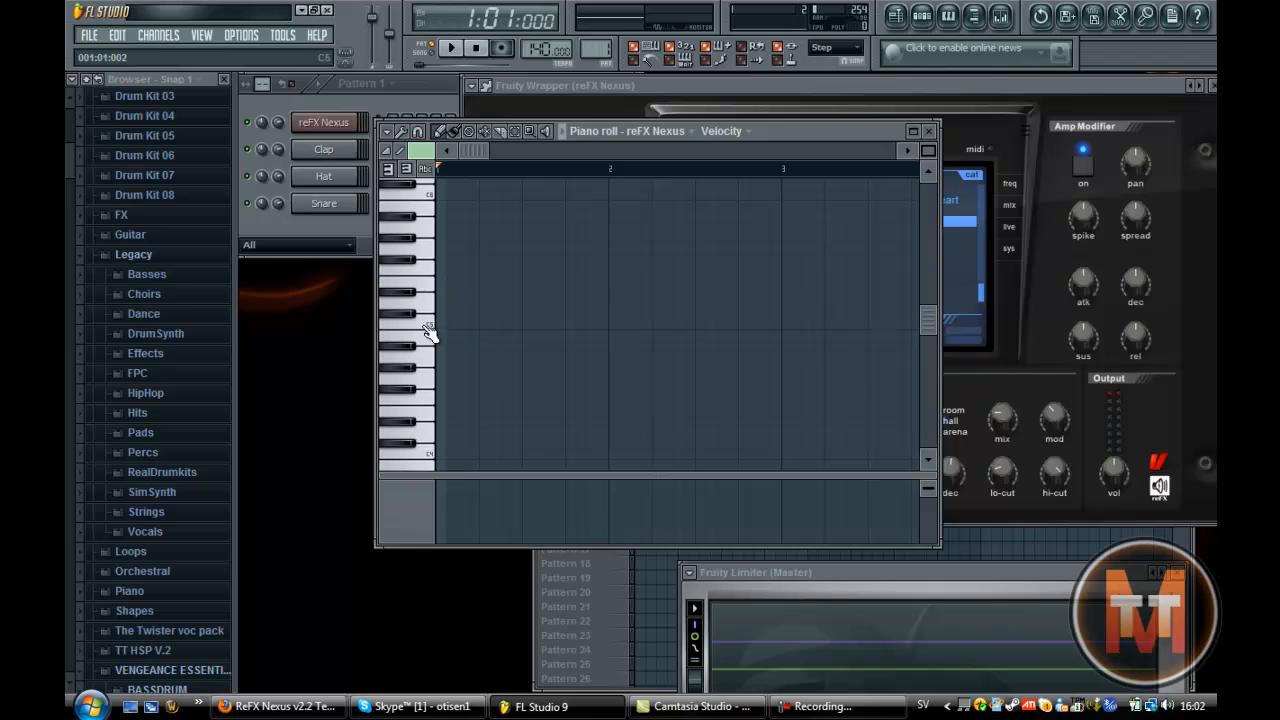
Draw a short melody of repeated then rising notes in the Nexus piano roll.
{"action": "left_click", "coordinate": [444, 324]}
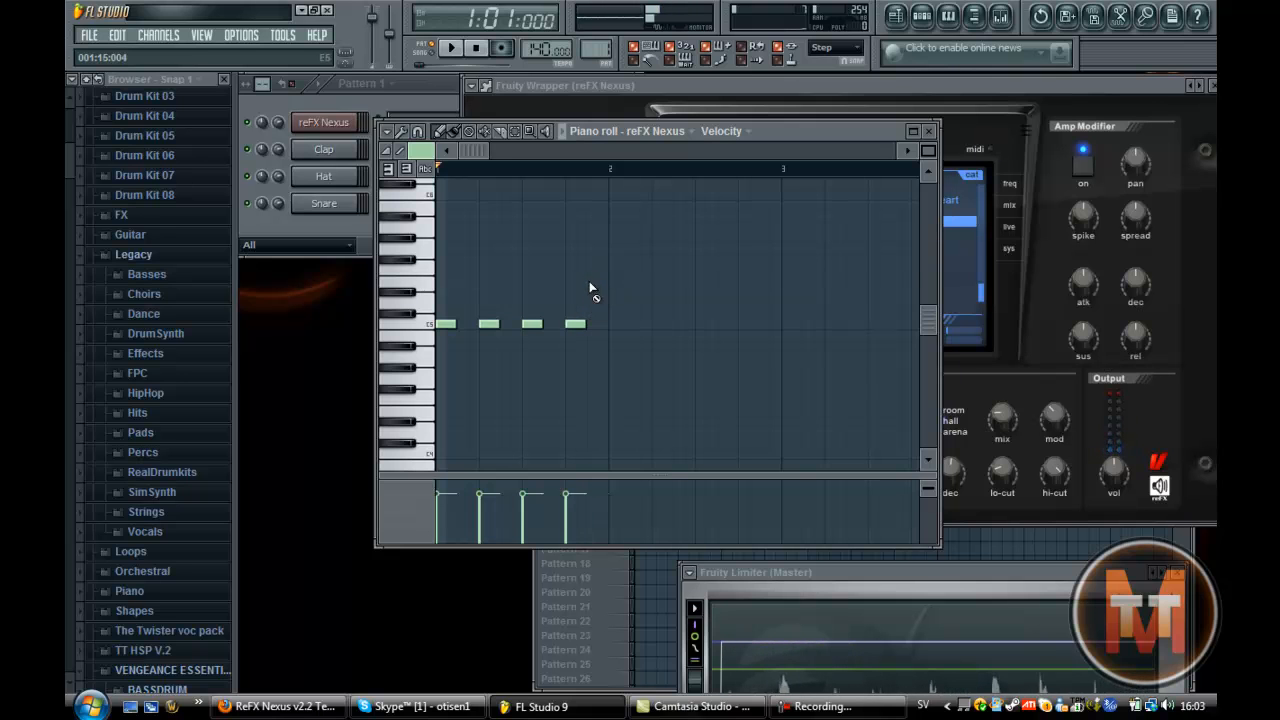
{"action": "left_click", "coordinate": [618, 248]}
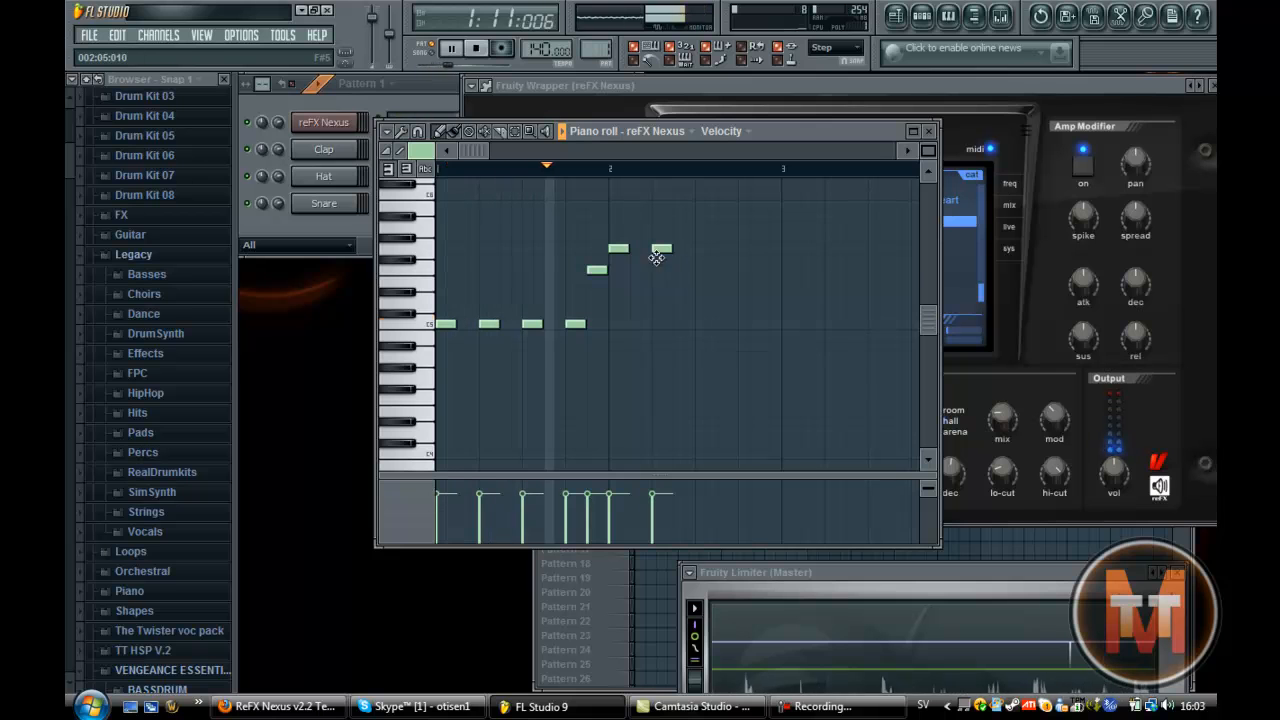
{"action": "left_click", "coordinate": [452, 48]}
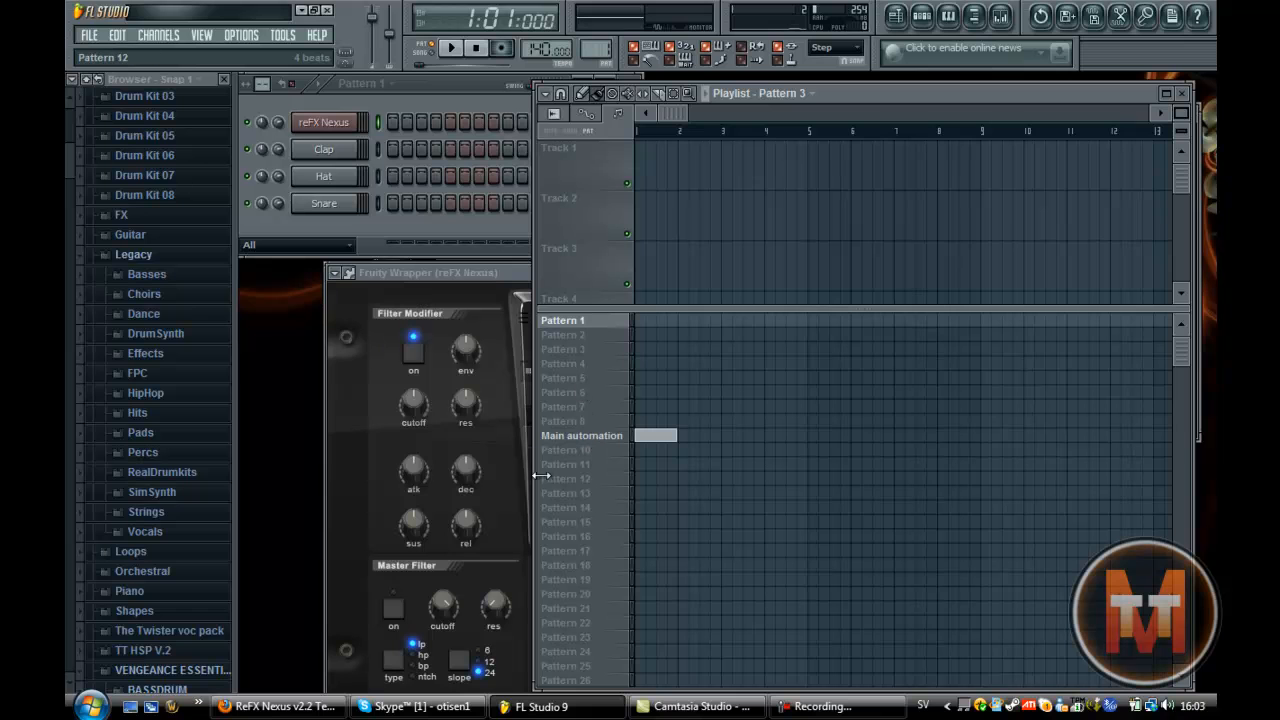
Switch to Firefox and bring the ReFX Nexus v2.2 torrent page to its top.
{"action": "left_click", "coordinate": [276, 706]}
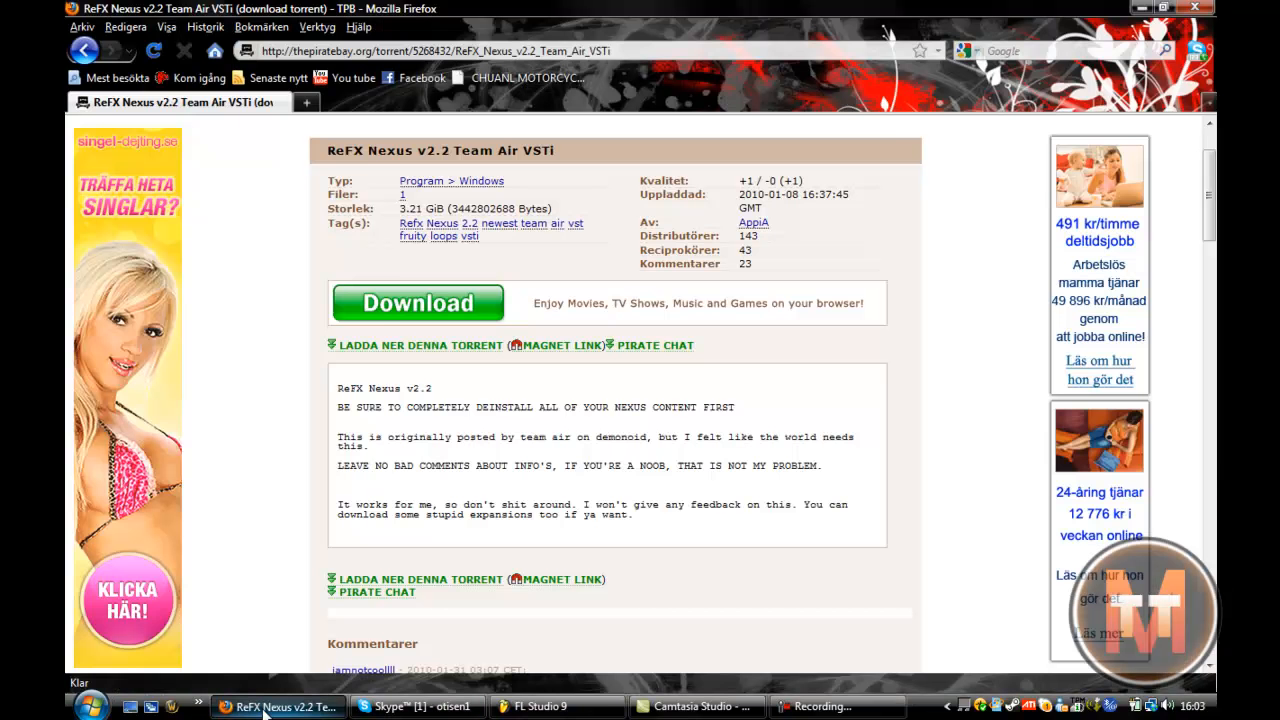
{"action": "scroll", "scroll_direction": "up", "scroll_amount": 3}
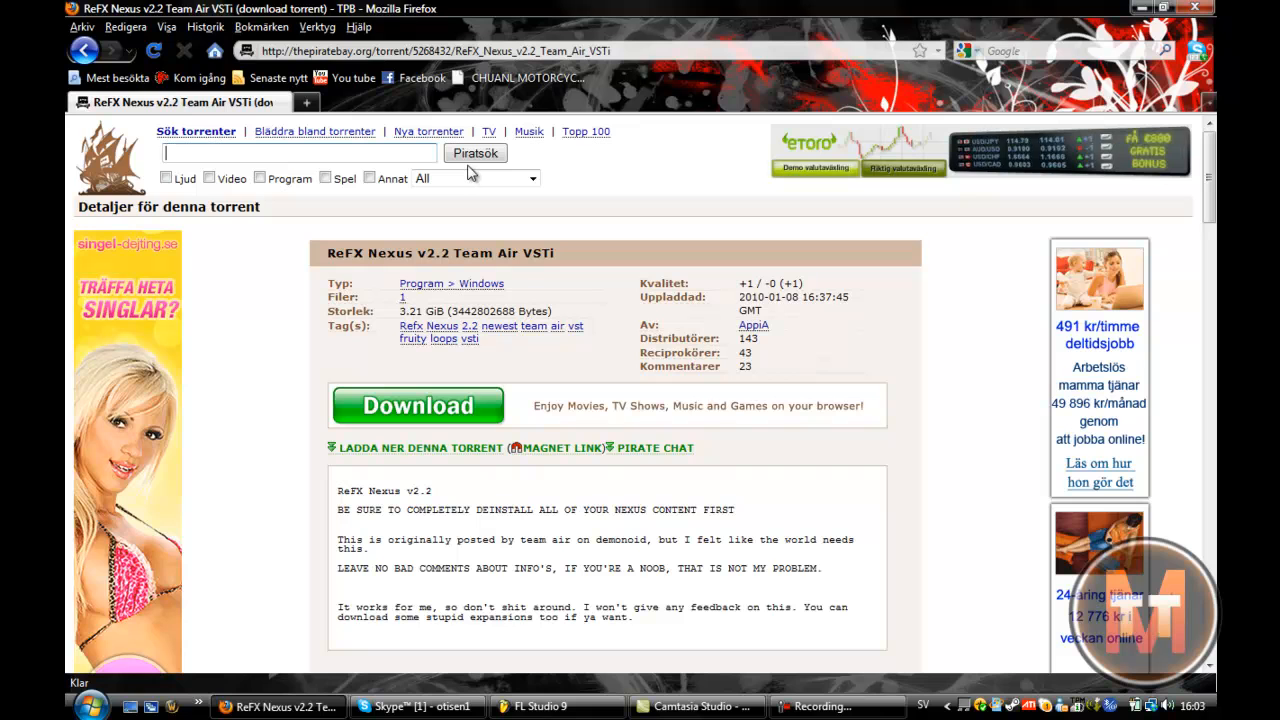
{"action": "mouse_move", "coordinate": [322, 152]}
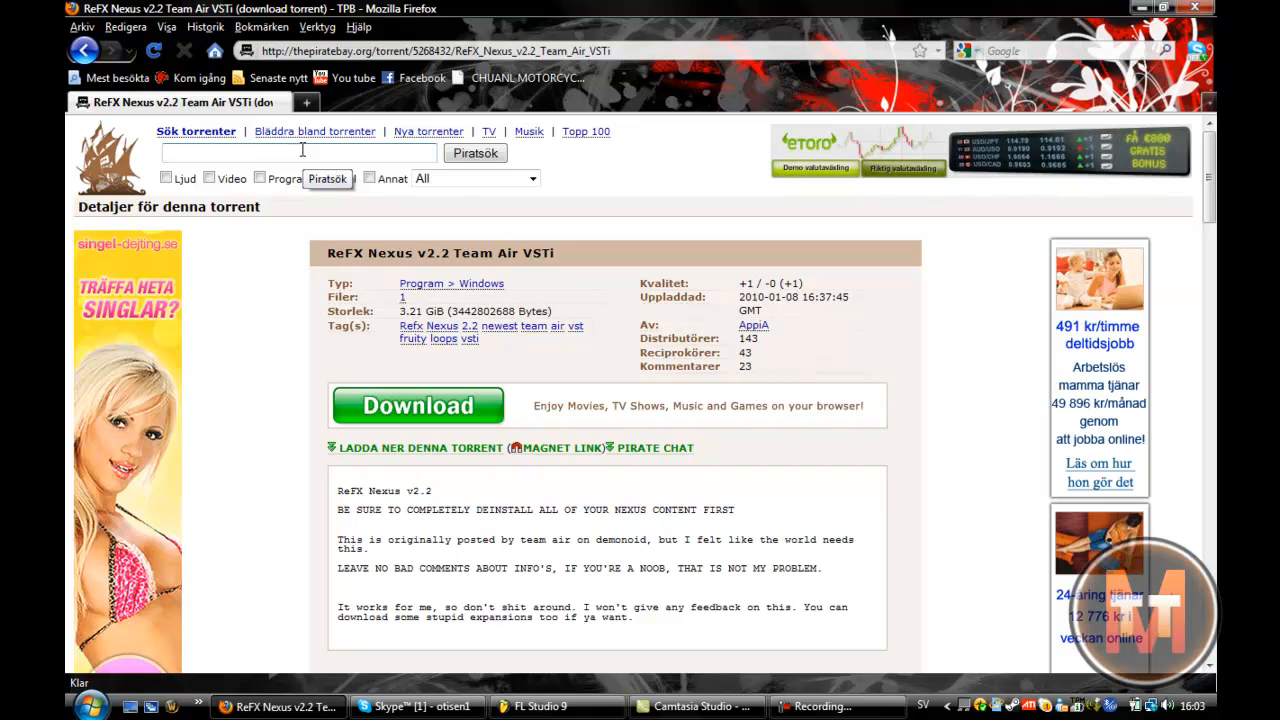
{"action": "mouse_move", "coordinate": [696, 706]}
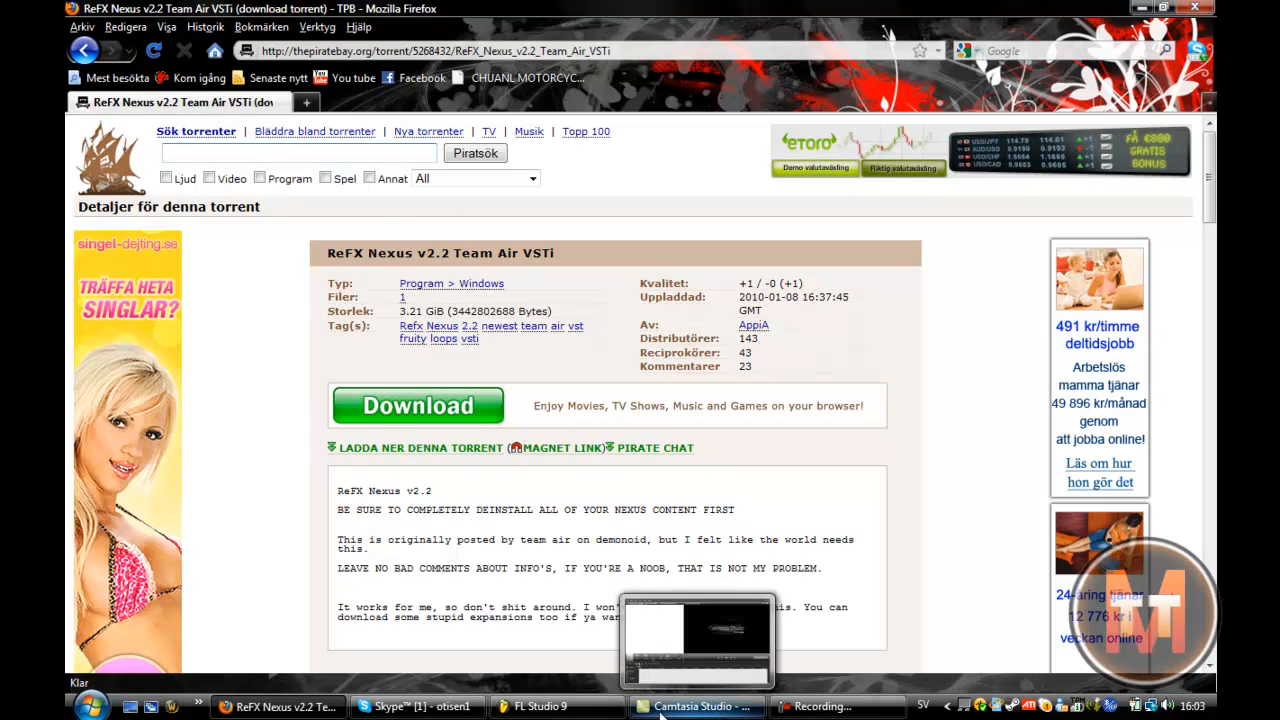
Switch back to FL Studio 9 showing the Nexus window and playlist.
{"action": "left_click", "coordinate": [540, 706]}
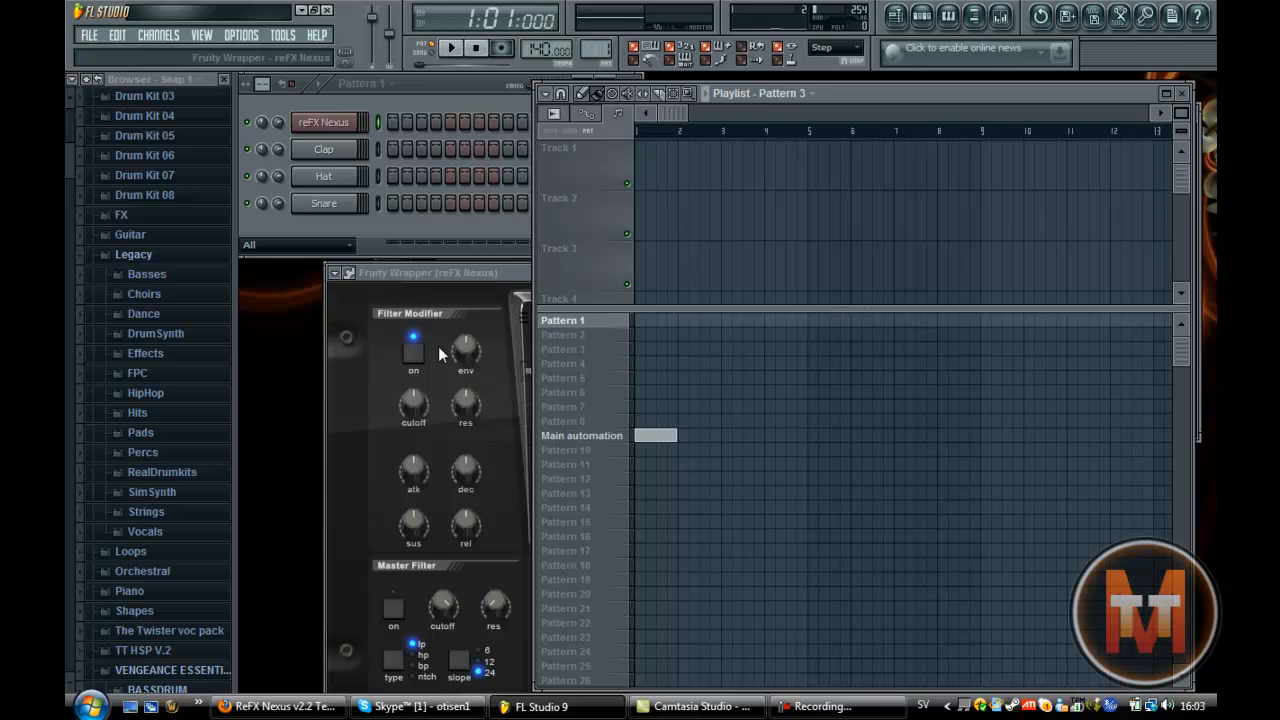
{"action": "mouse_move", "coordinate": [498, 228]}
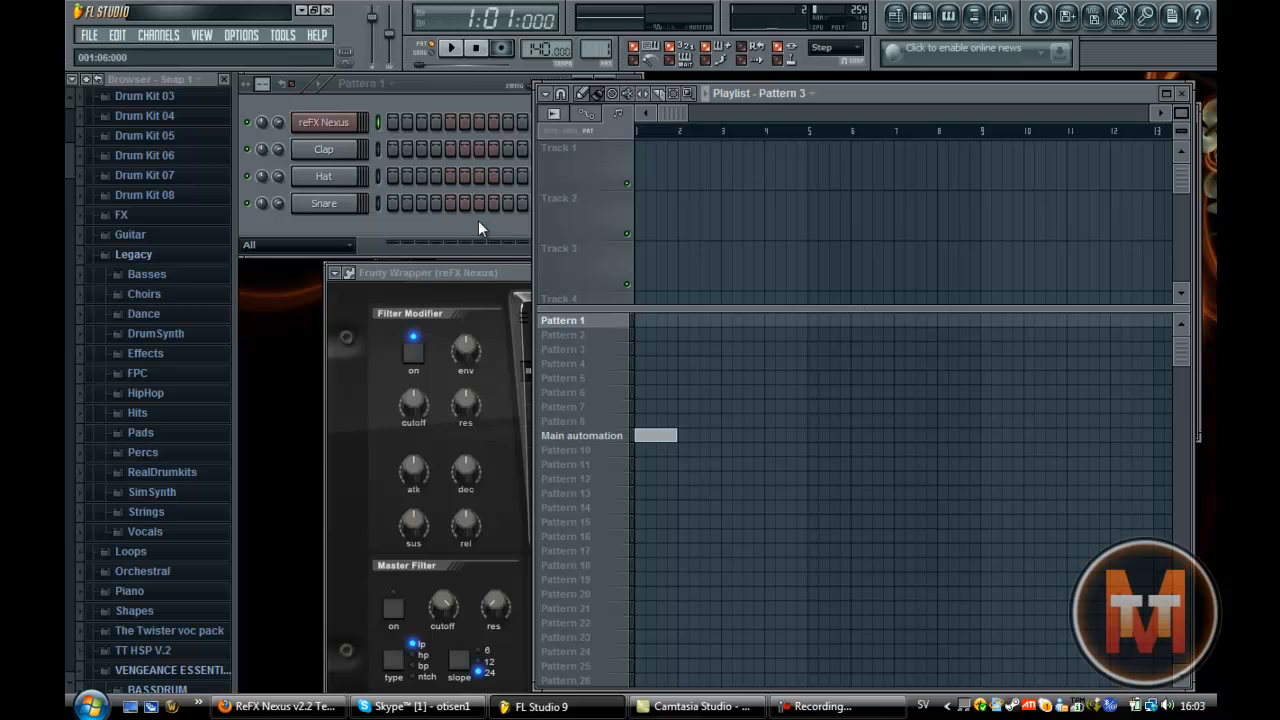
{"action": "mouse_move", "coordinate": [436, 94]}
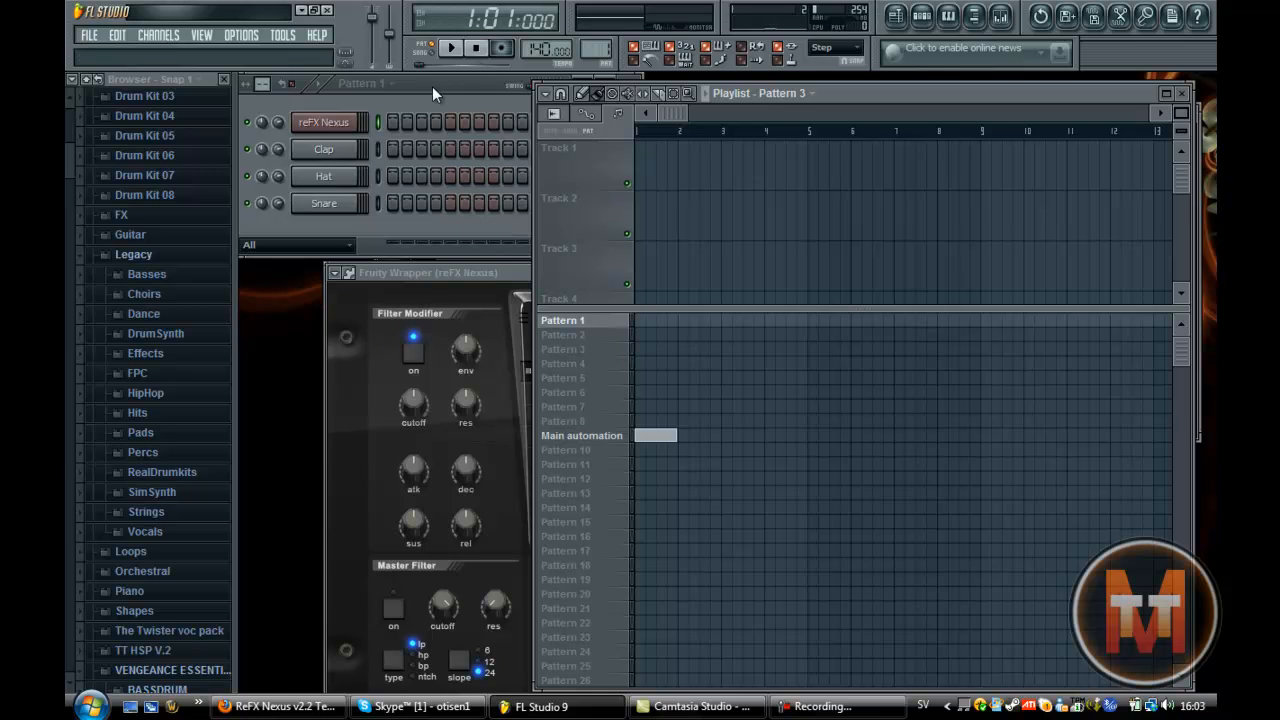